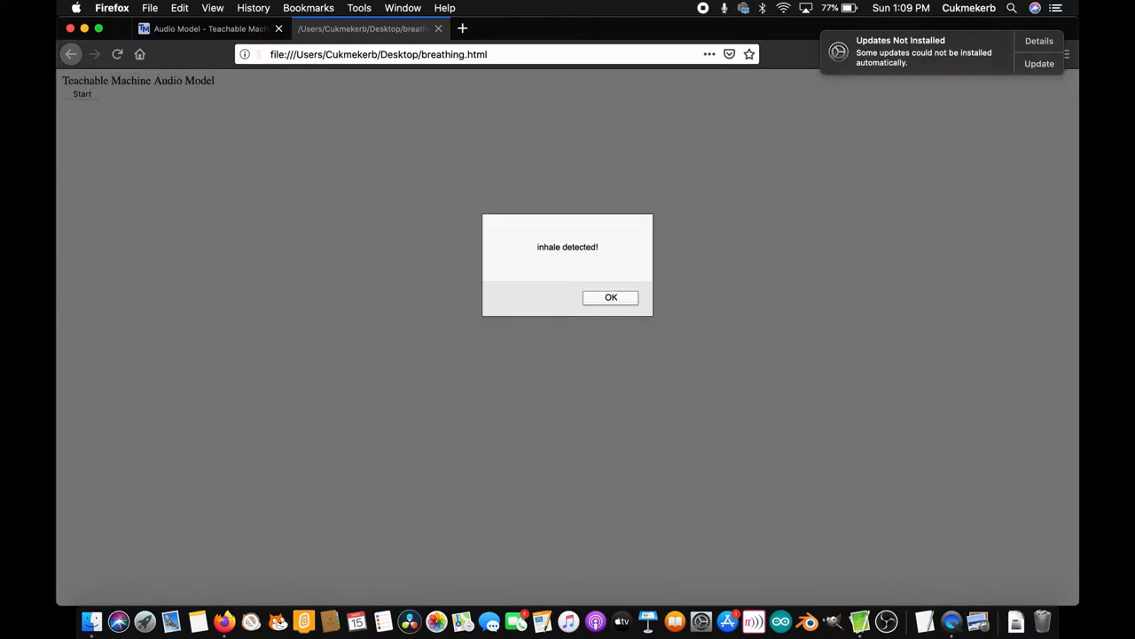
Step: Dismiss the two 'inhale detected!' alerts raised by the breathing page
{"action": "left_click", "coordinate": [610, 298]}
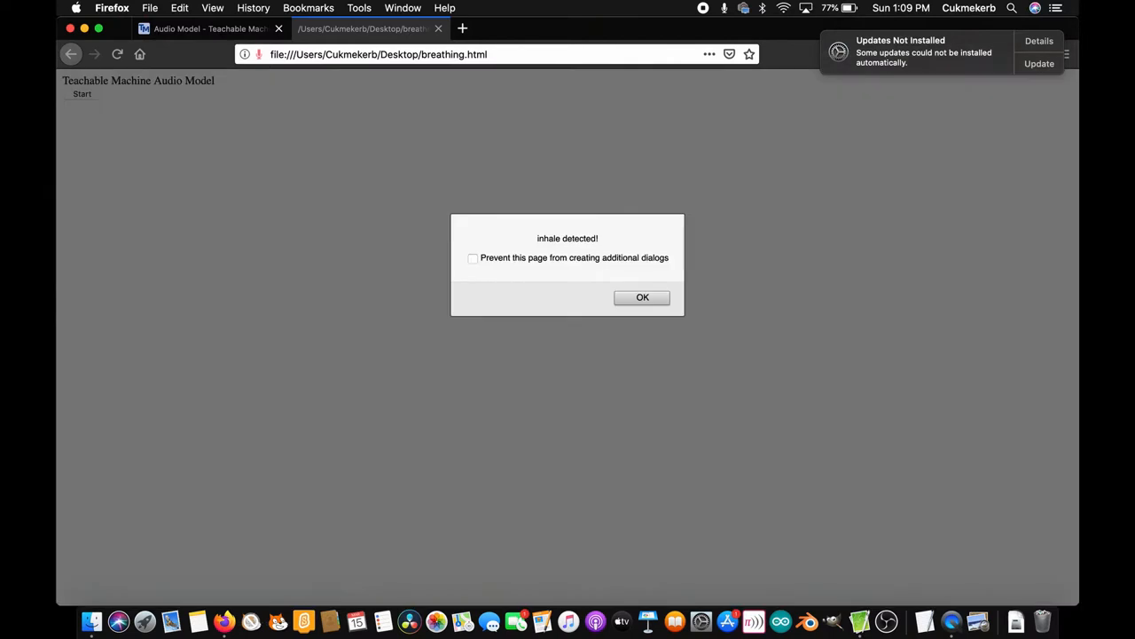
{"action": "left_click", "coordinate": [642, 298]}
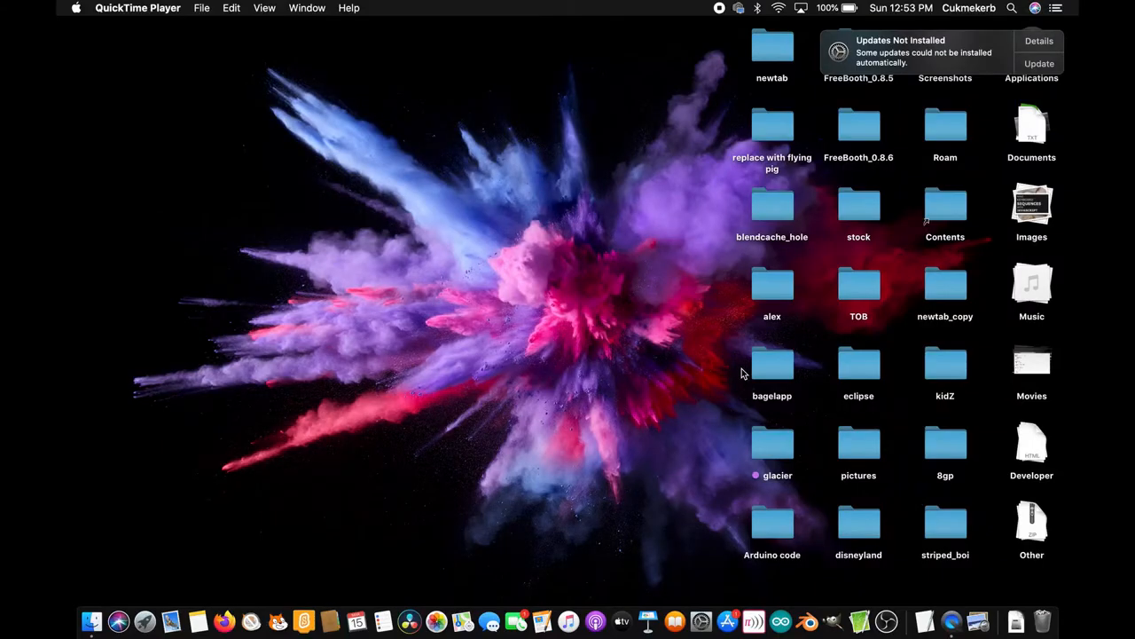
{"action": "mouse_move", "coordinate": [223, 618]}
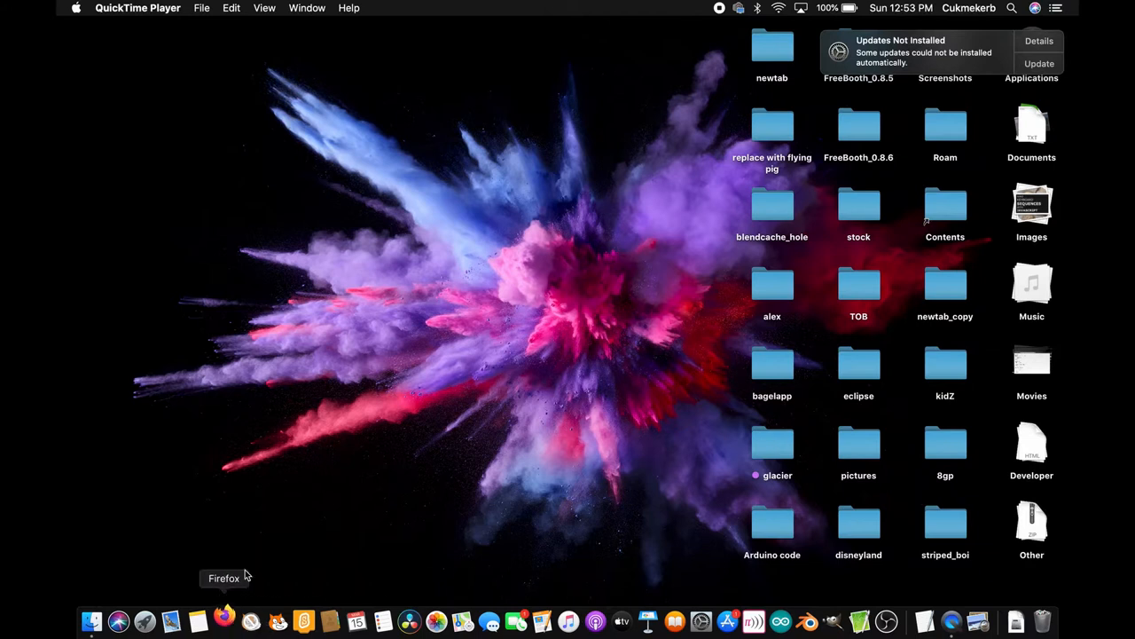
Step: Launch Firefox from the Dock to load teachablemachine.withgoogle.com
{"action": "left_click", "coordinate": [223, 621]}
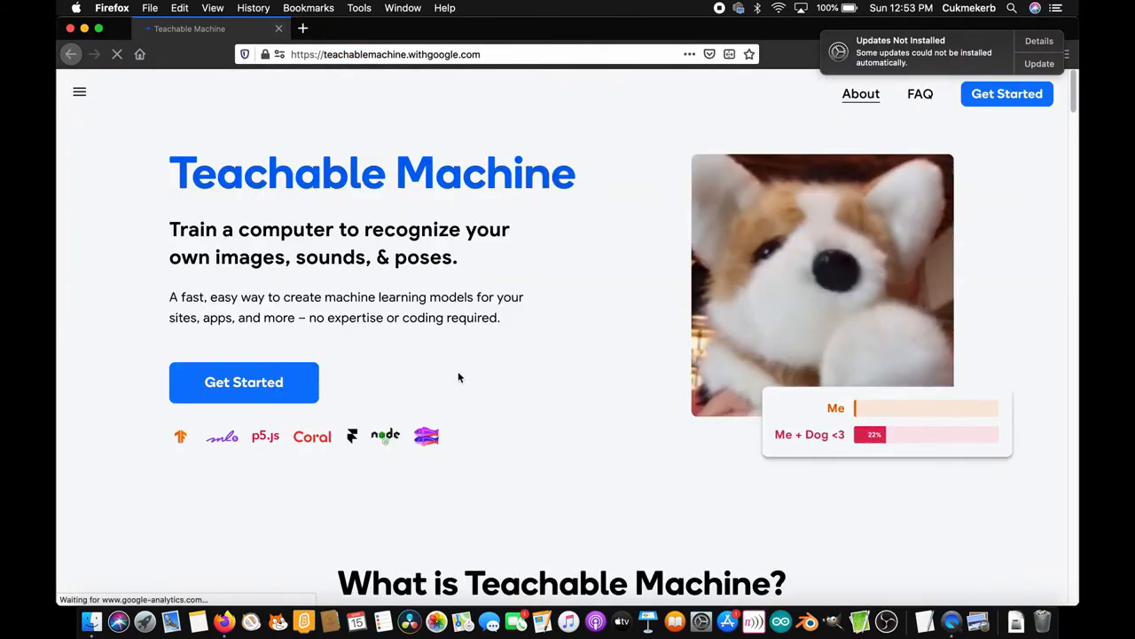
Step: Begin a new Audio Project with Background Noise and Class 2 classes
{"action": "left_click", "coordinate": [245, 381]}
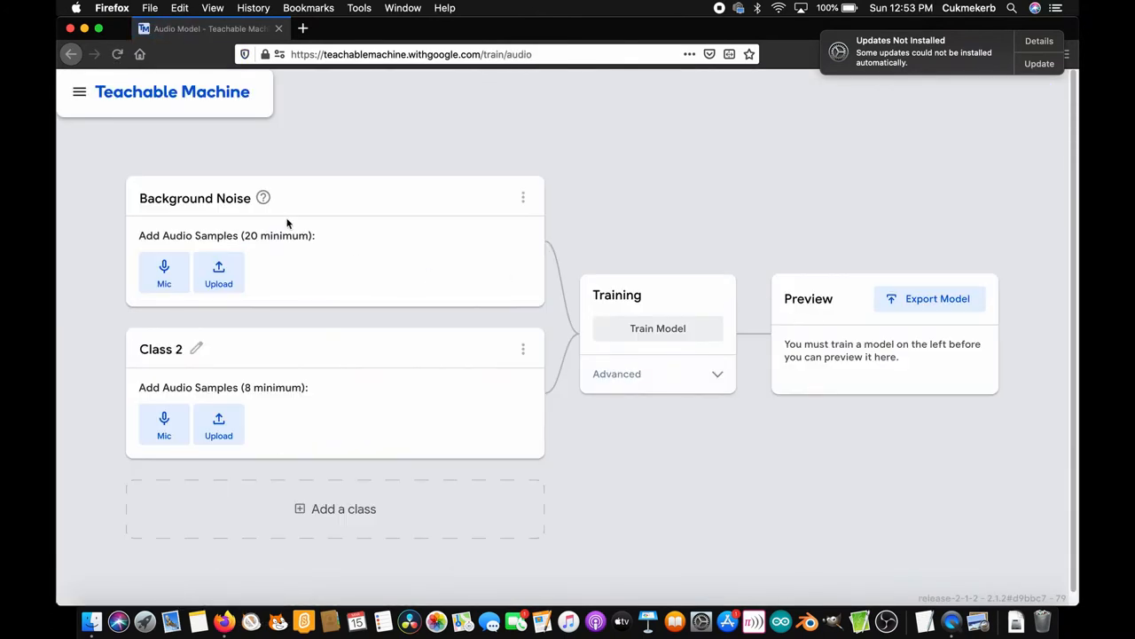
{"action": "mouse_move", "coordinate": [258, 204]}
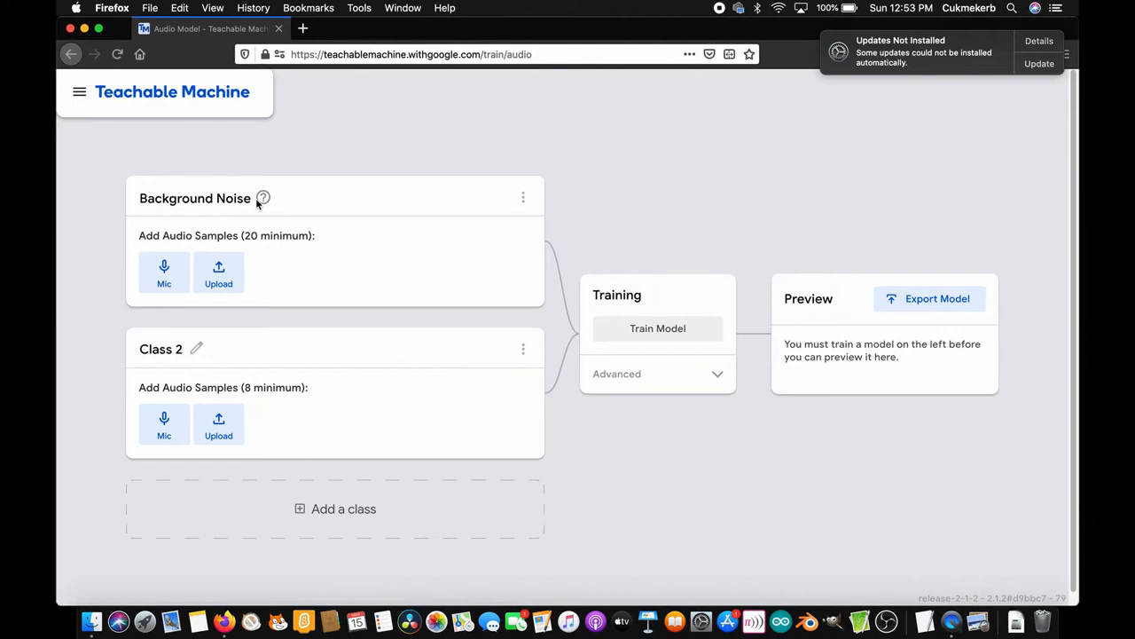
{"action": "mouse_move", "coordinate": [275, 211]}
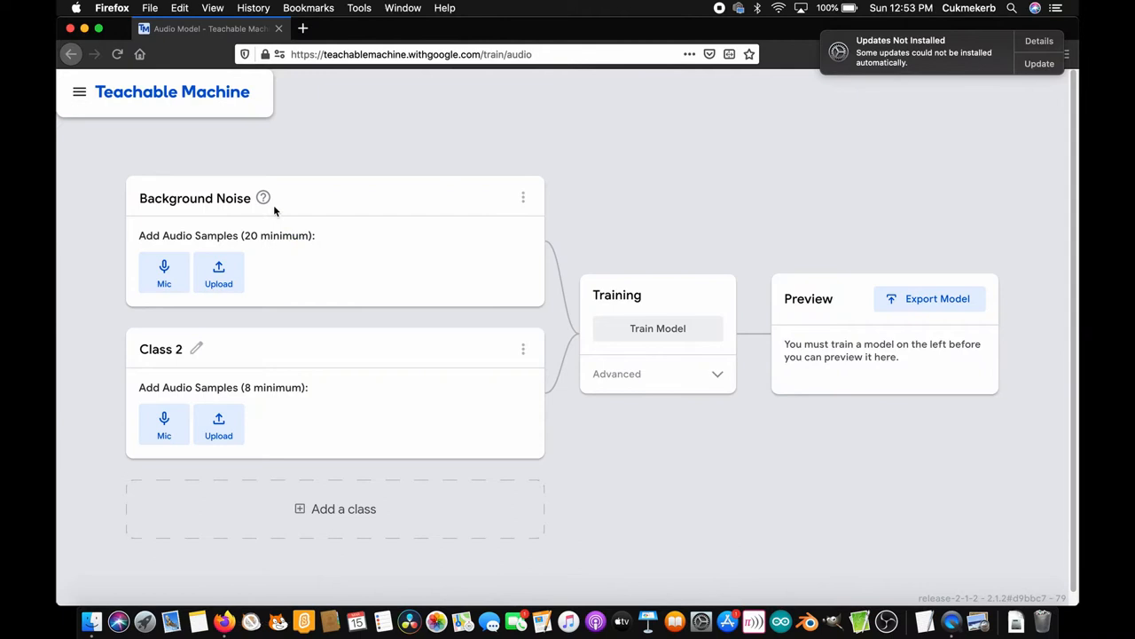
{"action": "mouse_move", "coordinate": [163, 270]}
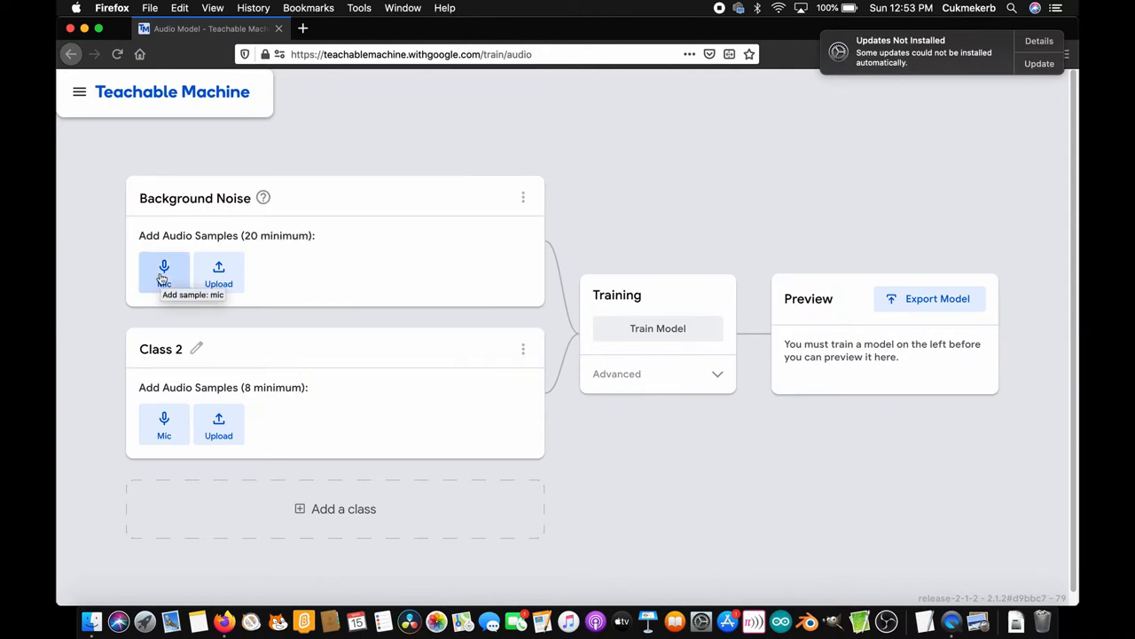
Step: Record 20 seconds of background noise and extract it into 20 samples
{"action": "left_click", "coordinate": [163, 270]}
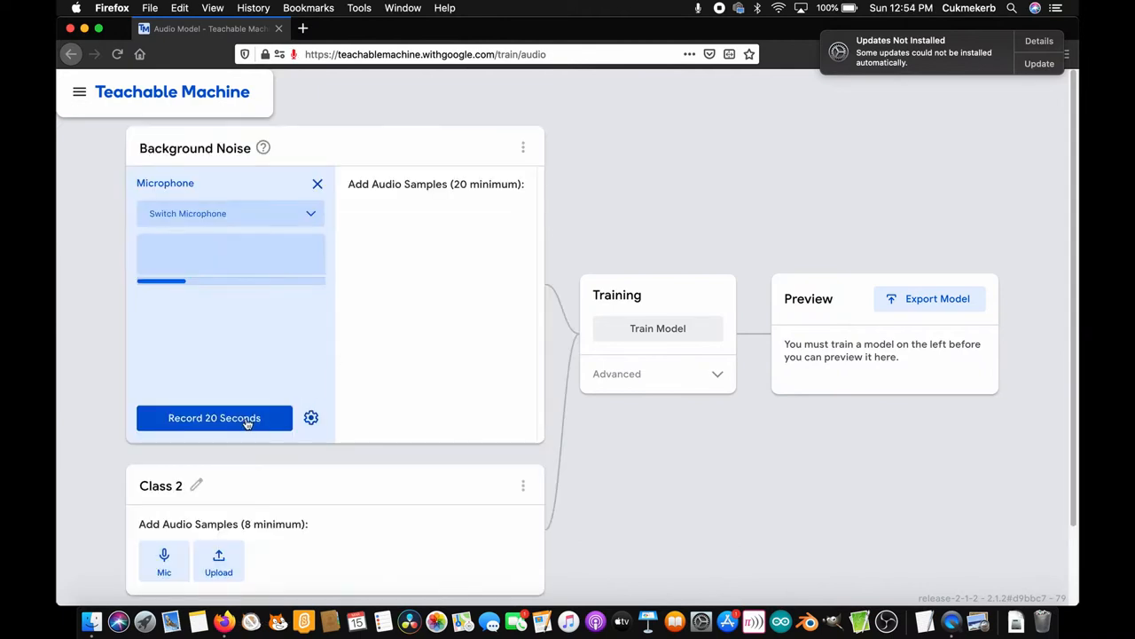
{"action": "left_click", "coordinate": [213, 419]}
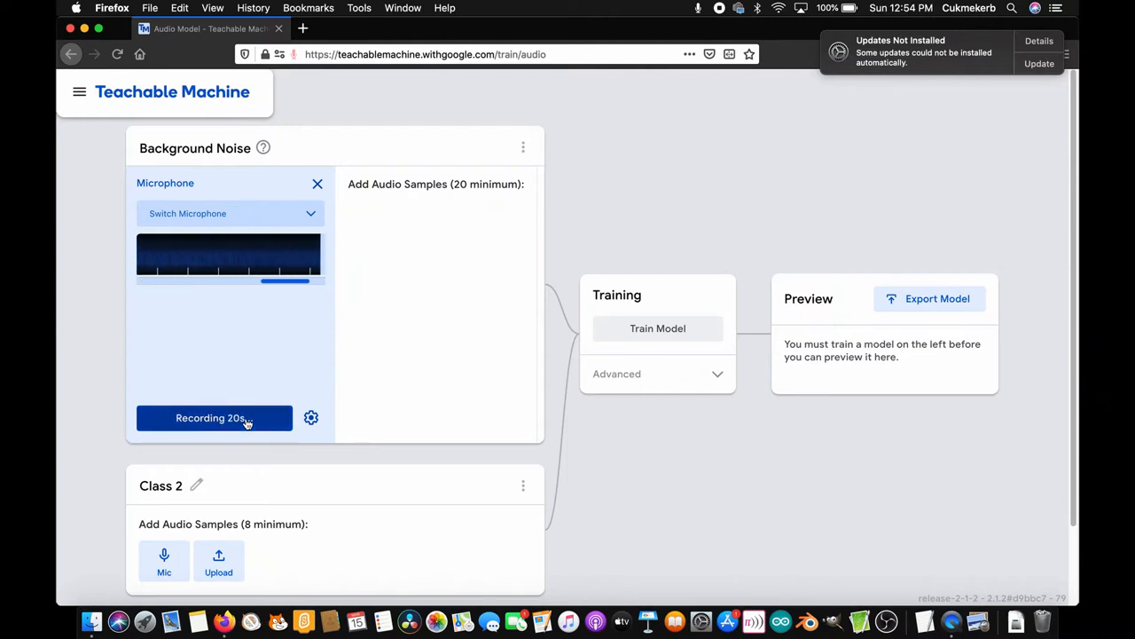
{"action": "left_click", "coordinate": [213, 417]}
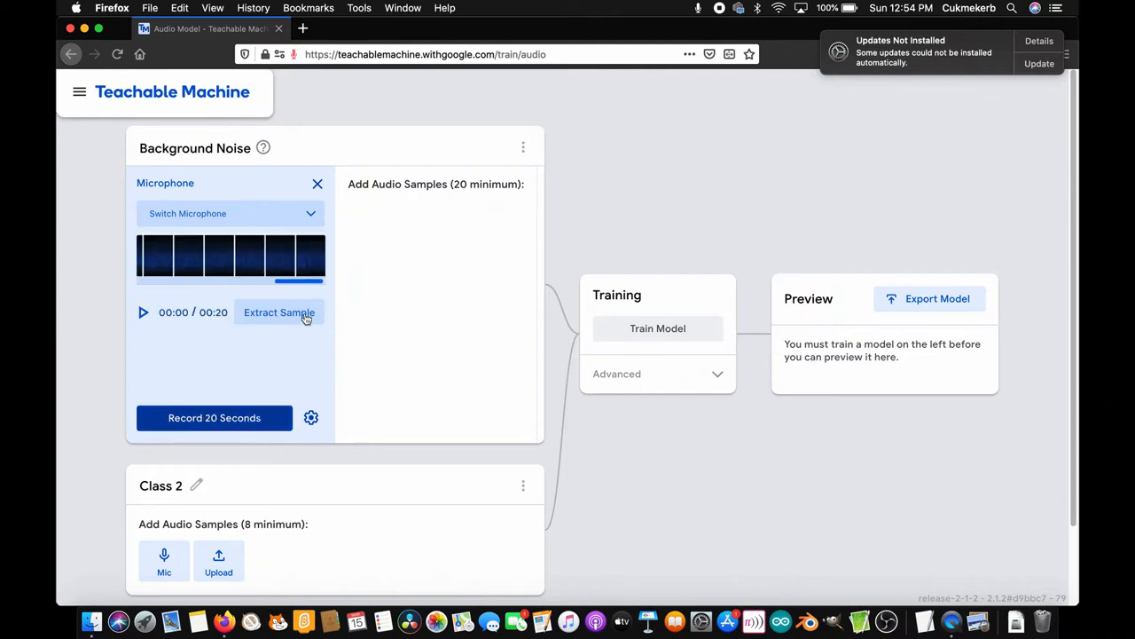
{"action": "left_click", "coordinate": [278, 312]}
{"action": "type", "text": "inhale"}
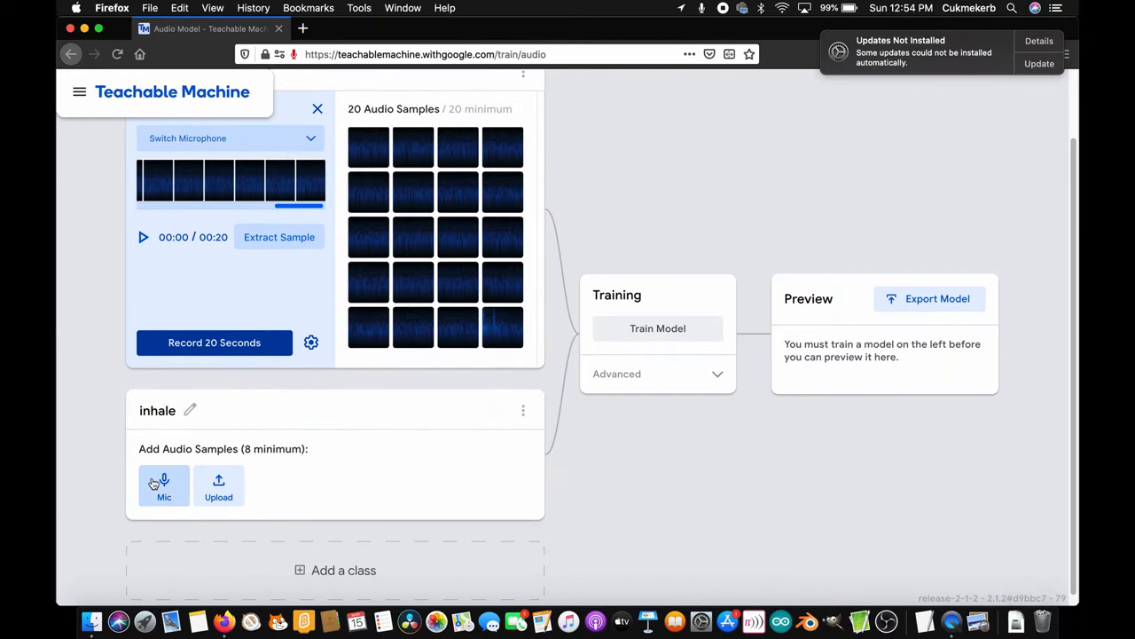
Step: Record inhale samples via the microphone and show the advanced training settings
{"action": "left_click", "coordinate": [164, 486]}
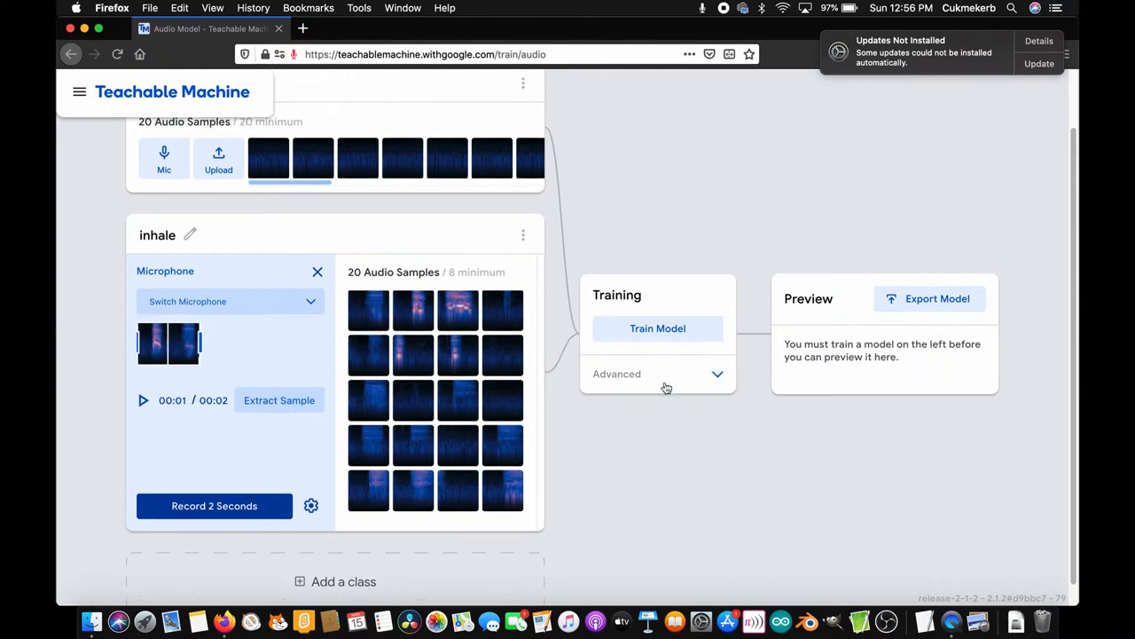
{"action": "left_click", "coordinate": [656, 329]}
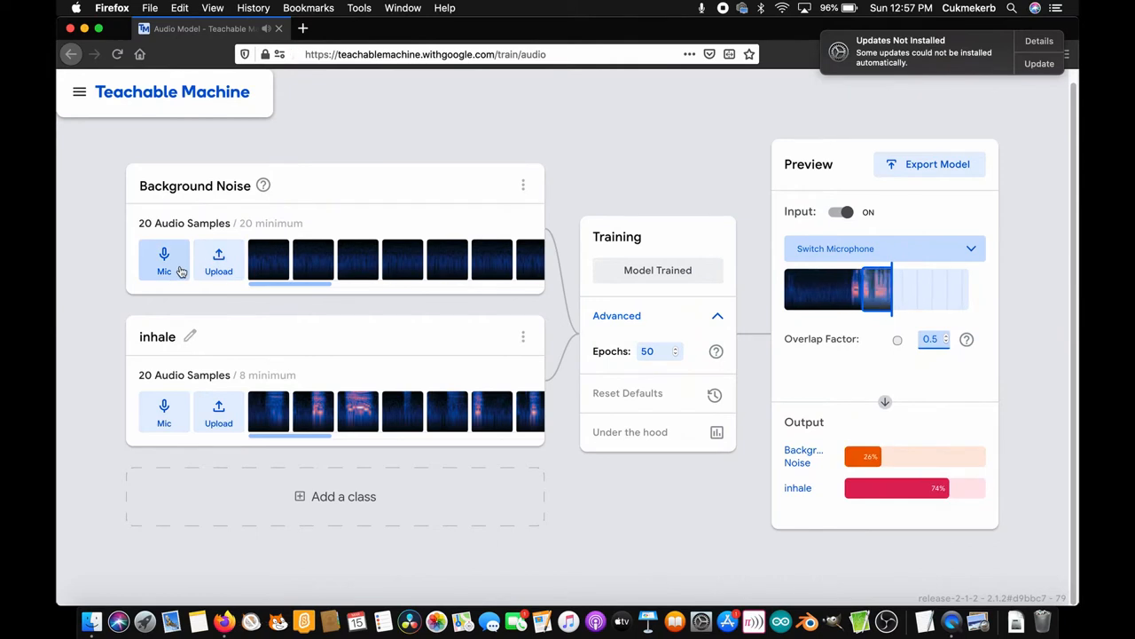
Step: Record a second 20-second background noise clip for the Background Noise class
{"action": "left_click", "coordinate": [164, 259]}
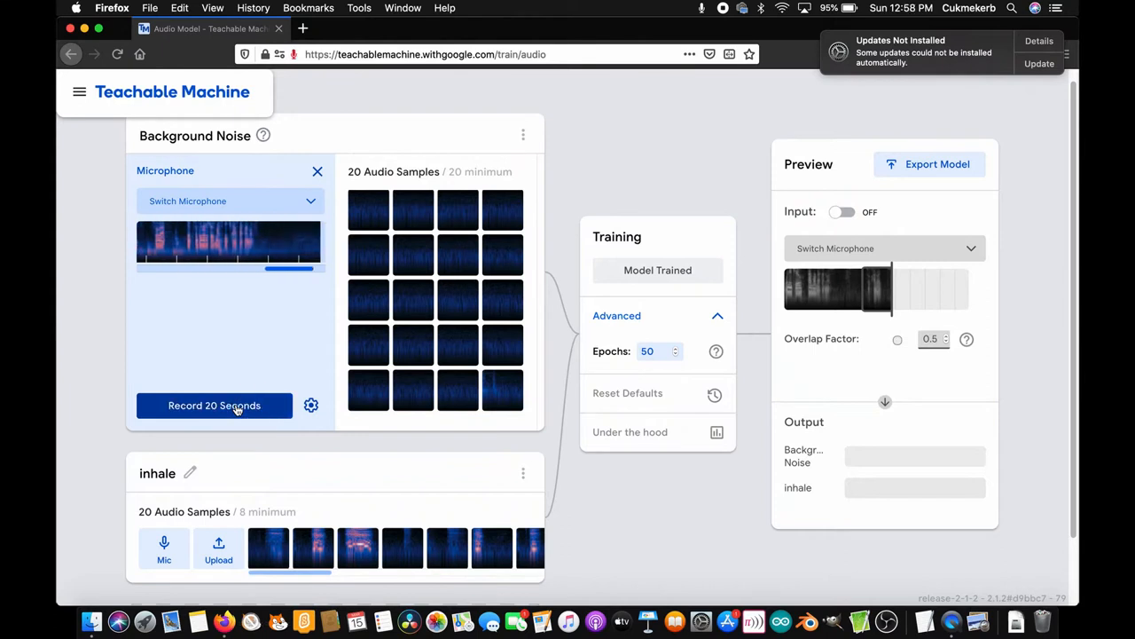
{"action": "left_click", "coordinate": [213, 404]}
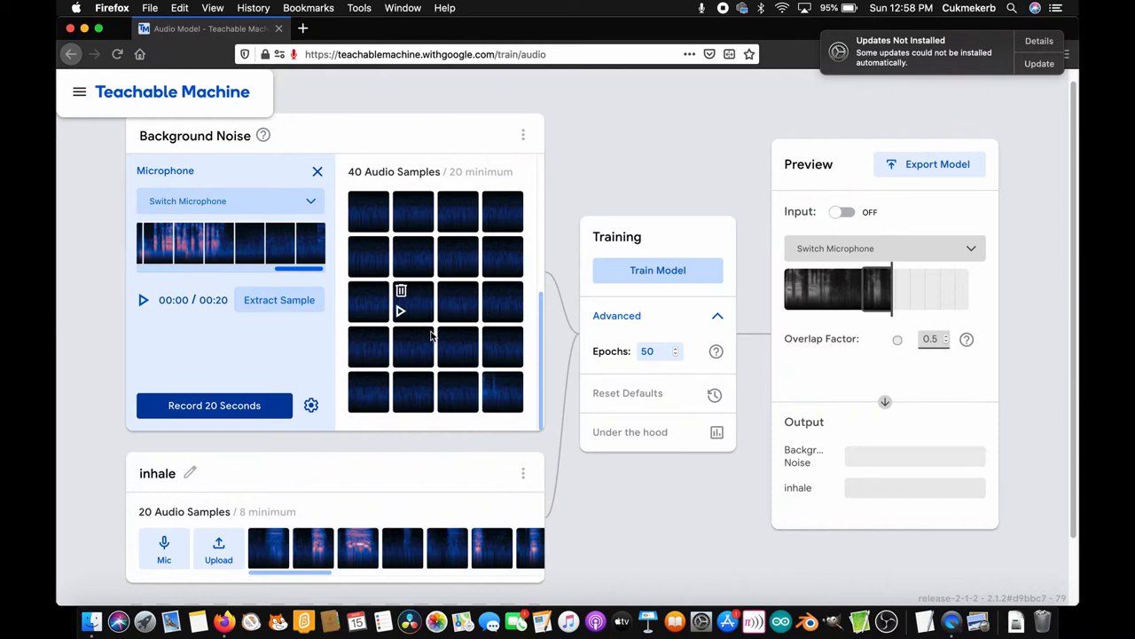
{"action": "mouse_move", "coordinate": [359, 436]}
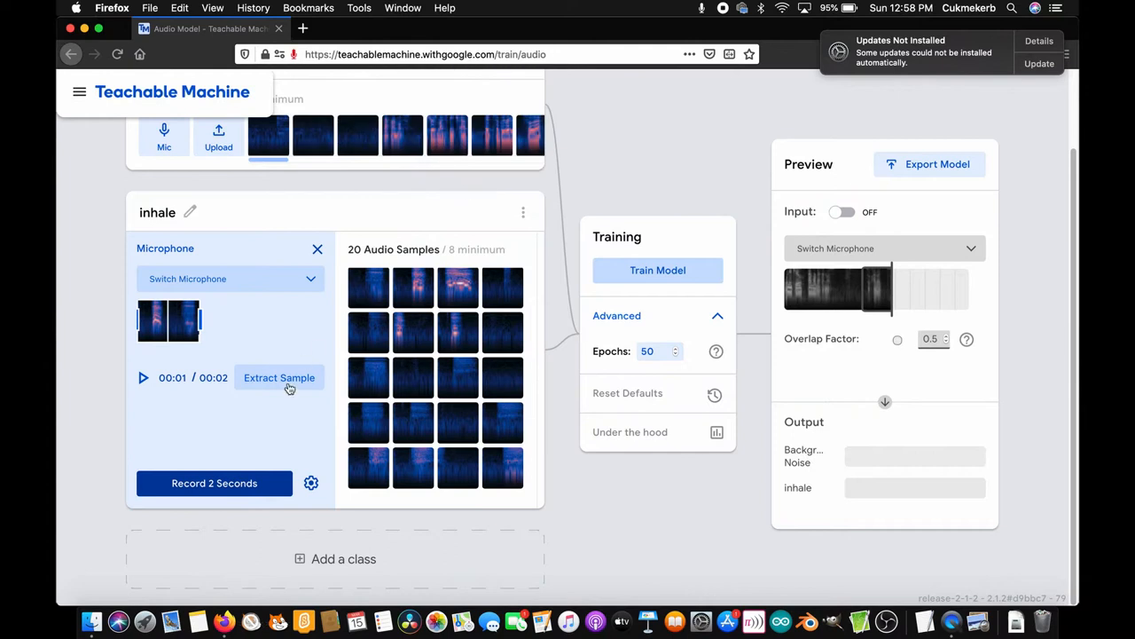
Step: Capture a longer 31-second inhale recording in the inhale Microphone panel
{"action": "left_click", "coordinate": [310, 482]}
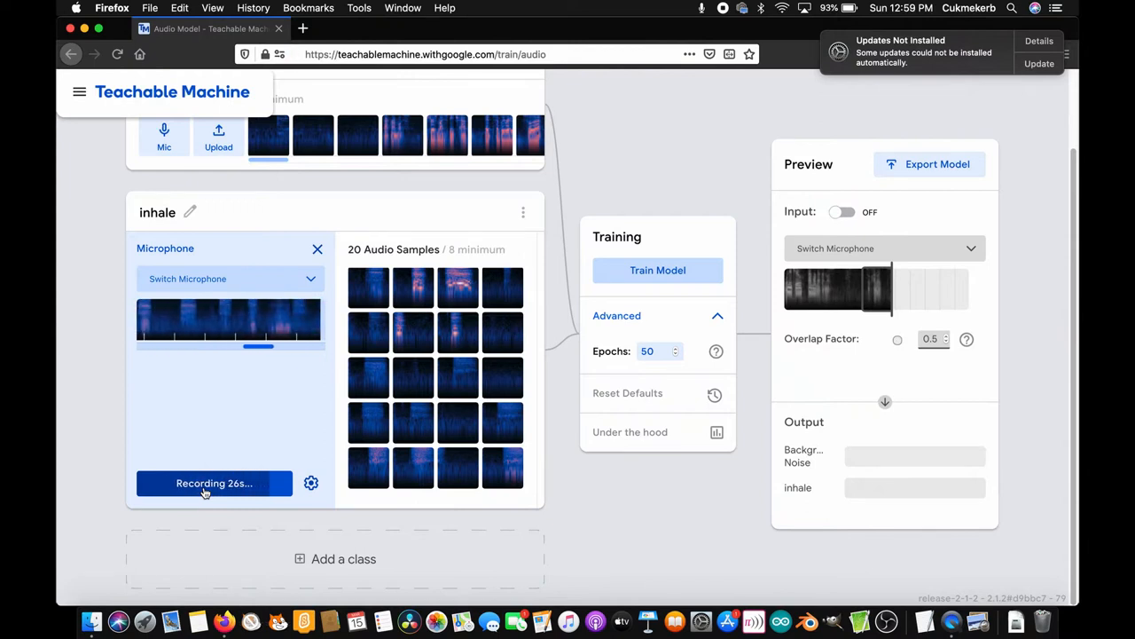
{"action": "left_click", "coordinate": [213, 483]}
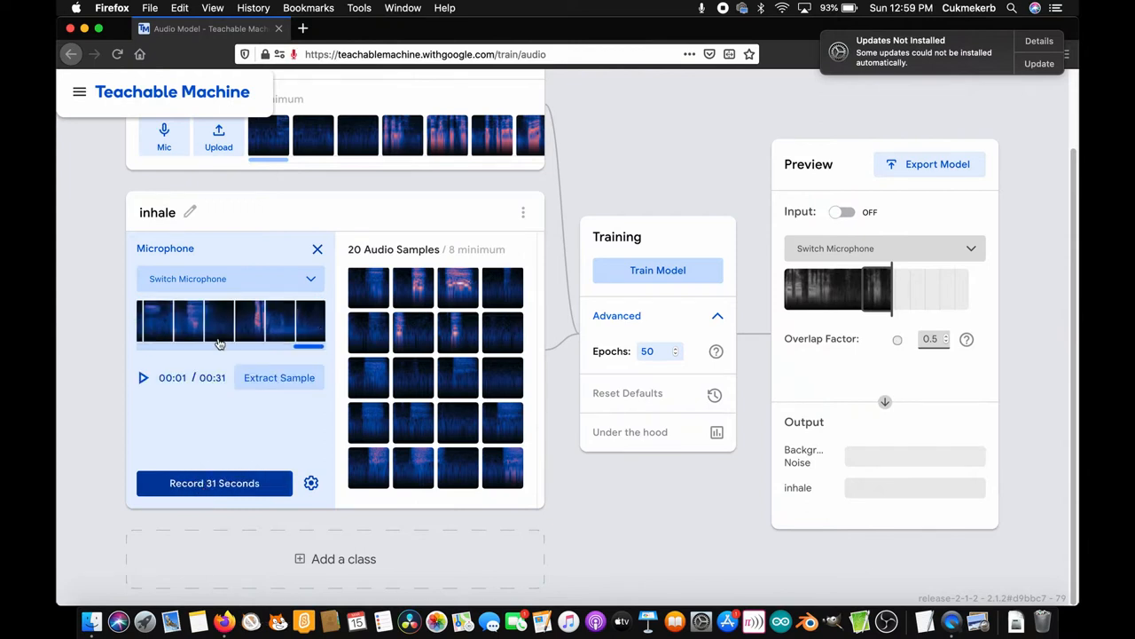
{"action": "mouse_move", "coordinate": [252, 326]}
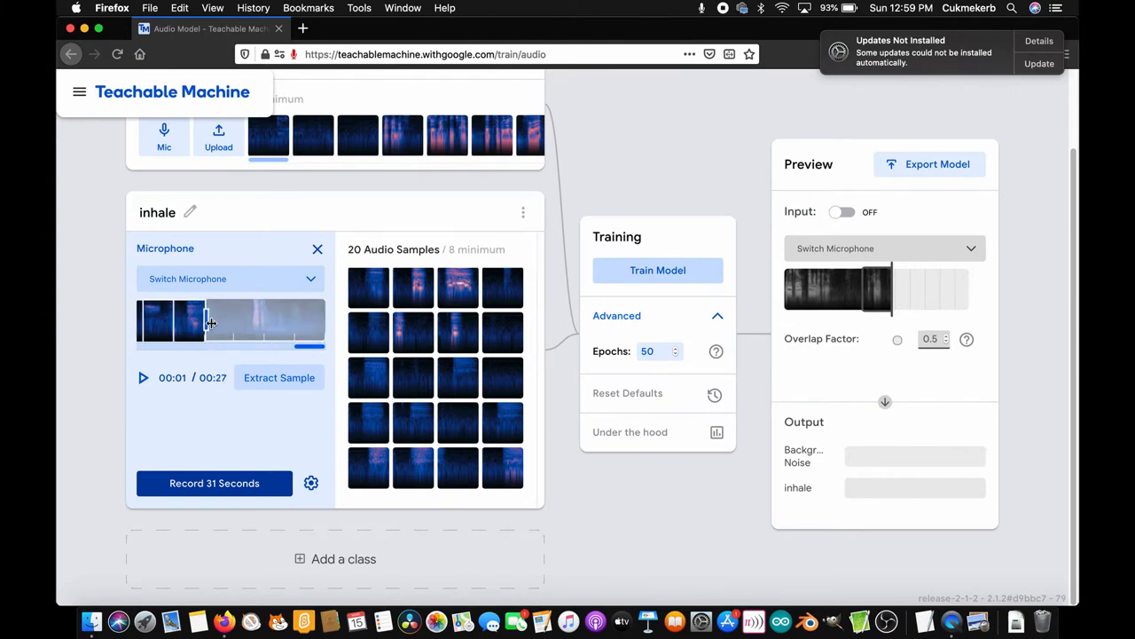
{"action": "mouse_move", "coordinate": [280, 392]}
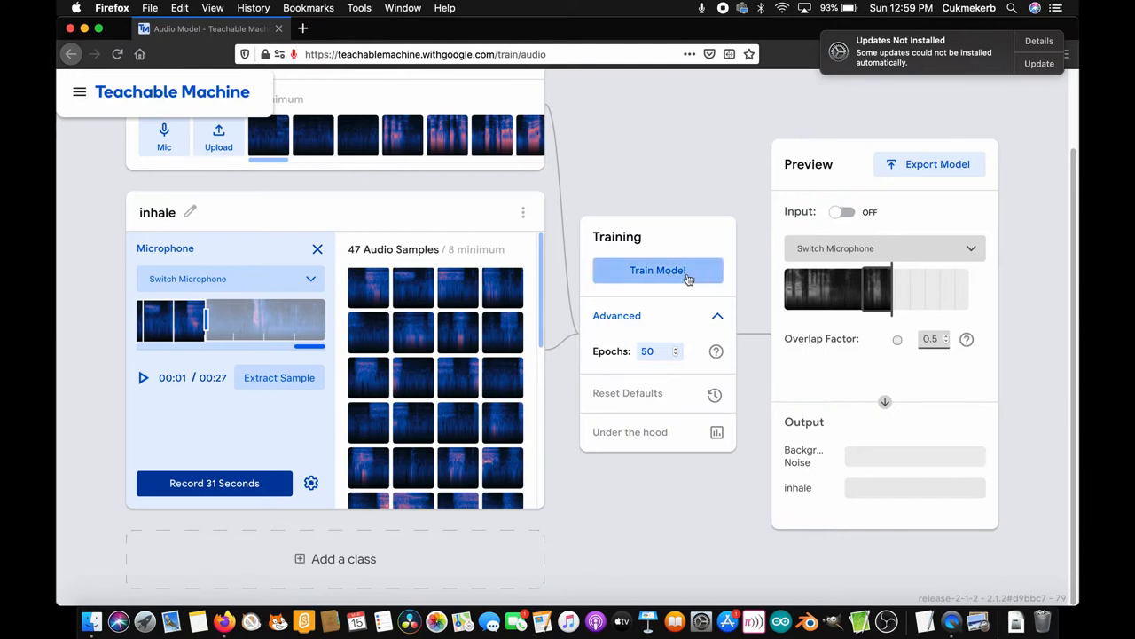
Step: Retrain the model on the 47 inhale and 40 background samples
{"action": "left_click", "coordinate": [657, 270]}
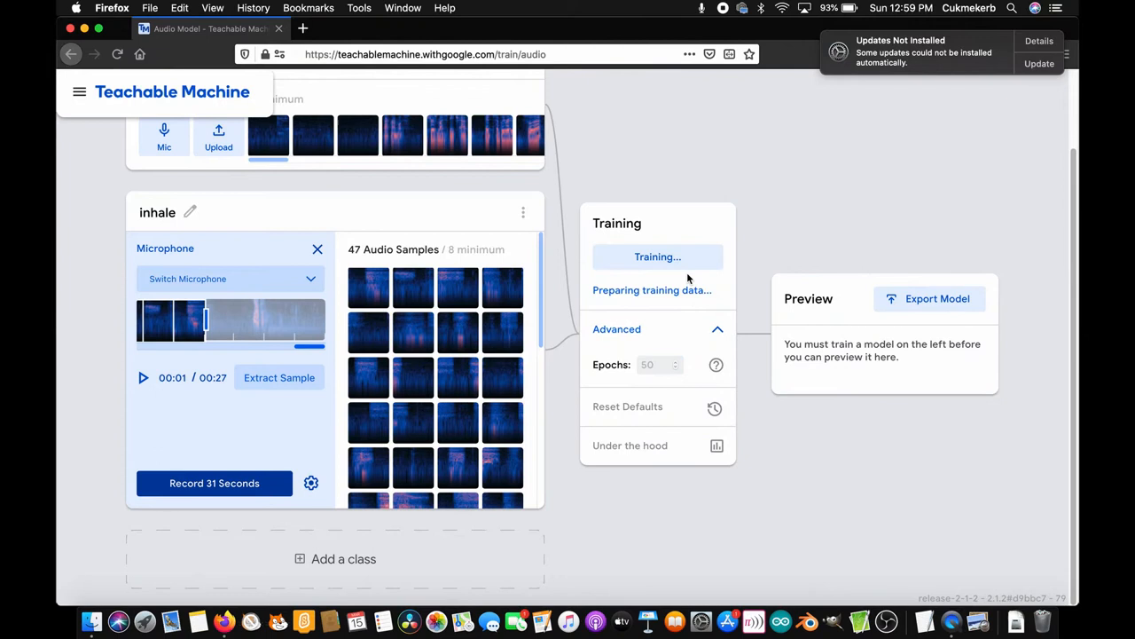
{"action": "left_click", "coordinate": [656, 256]}
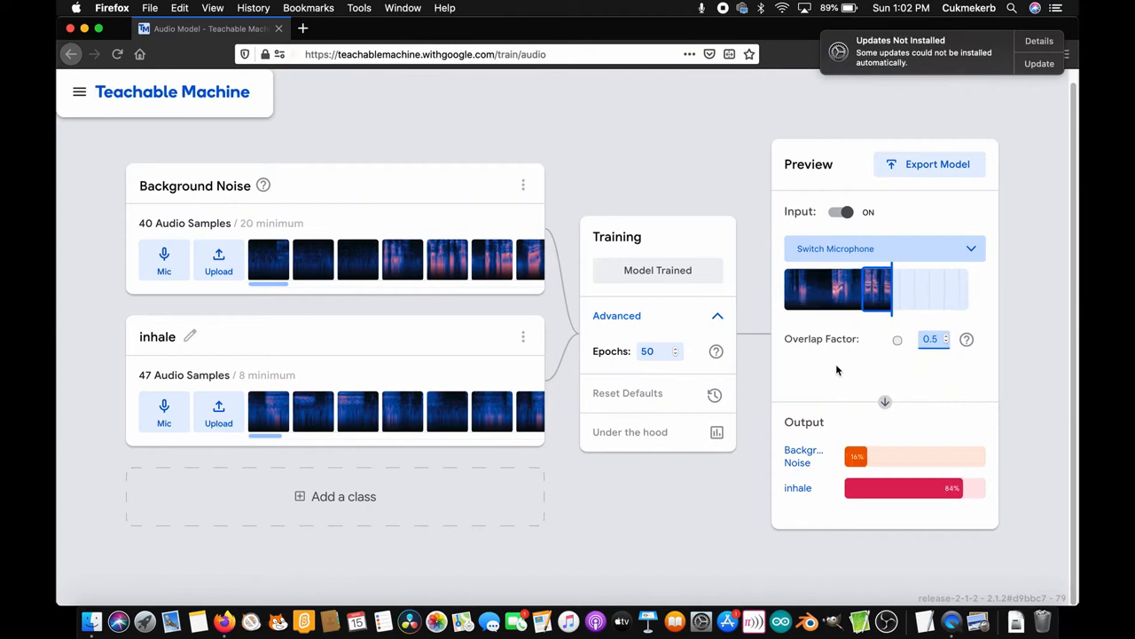
Step: Export the model as Tensorflow.js and upload it for a shareable cloud link
{"action": "left_click", "coordinate": [930, 163]}
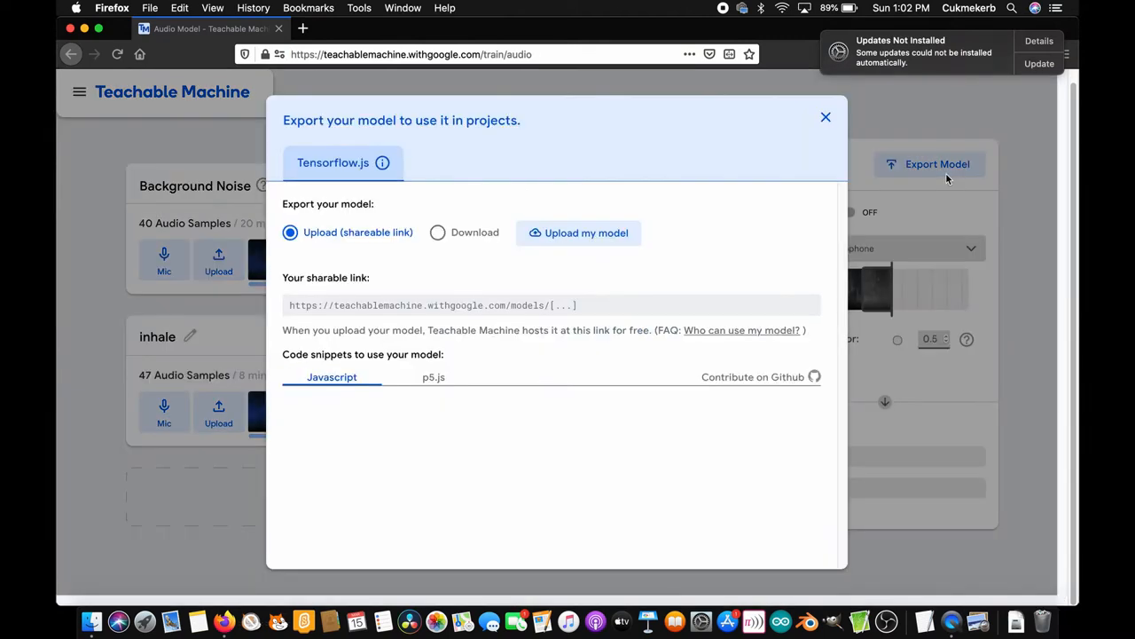
{"action": "left_click", "coordinate": [330, 377]}
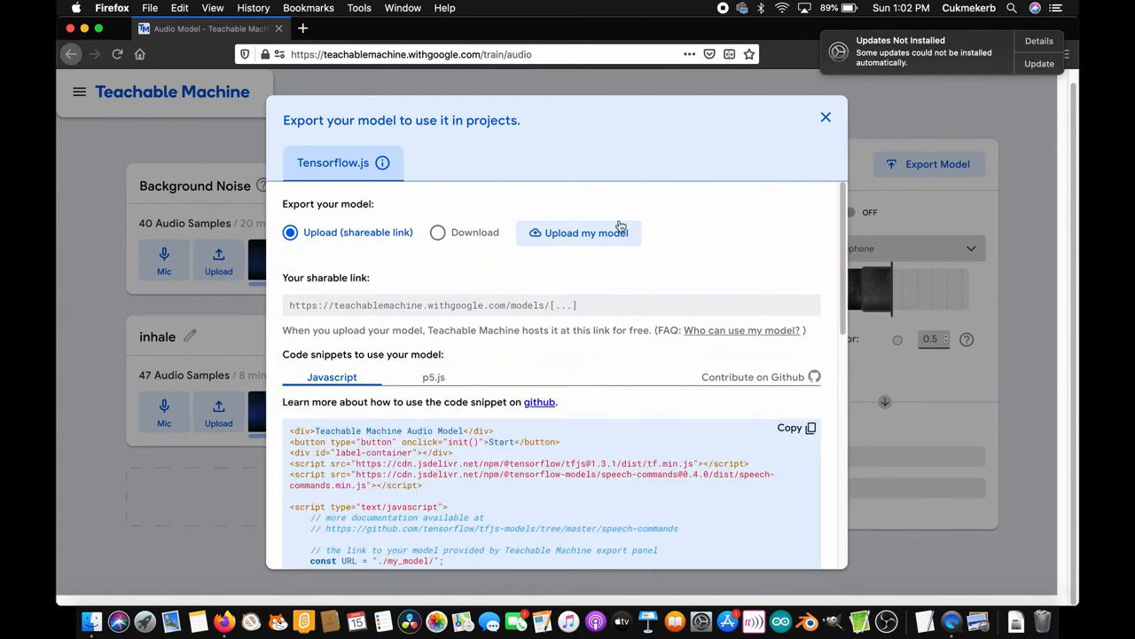
{"action": "mouse_move", "coordinate": [529, 266]}
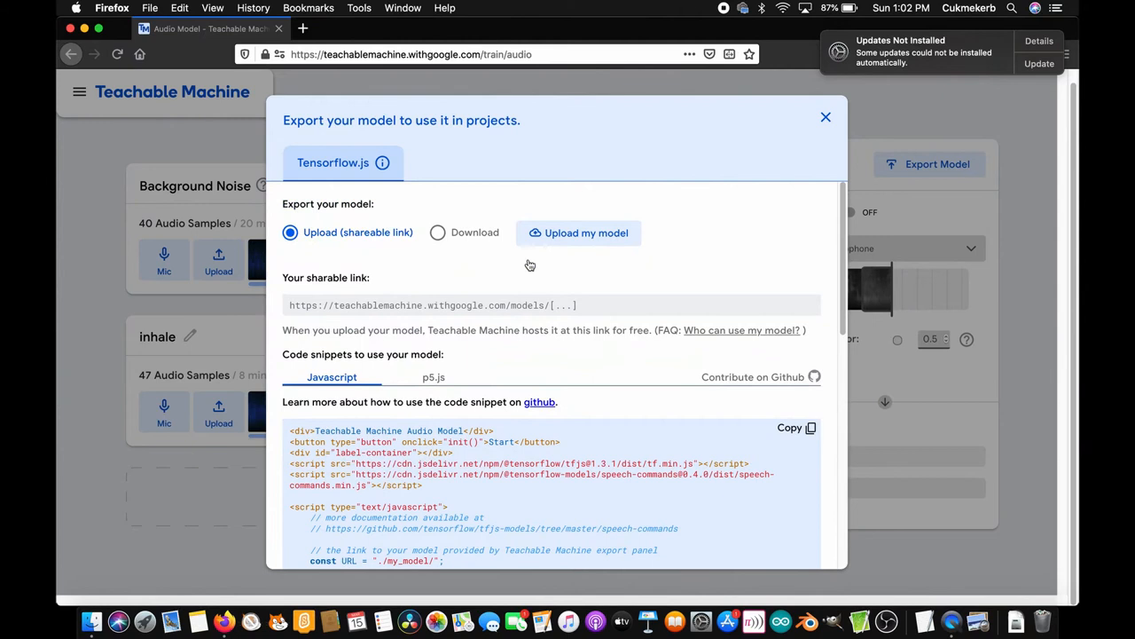
{"action": "left_click", "coordinate": [578, 233]}
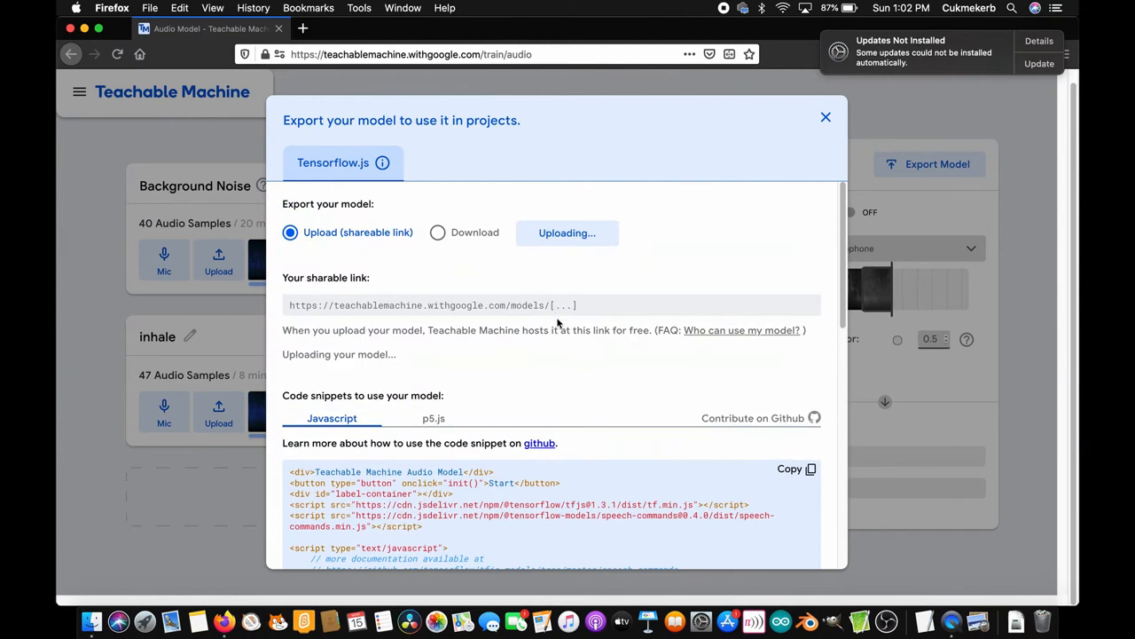
Step: Copy the generated JavaScript snippet and close the Export Model dialog
{"action": "scroll", "scroll_direction": "down", "scroll_amount": 3}
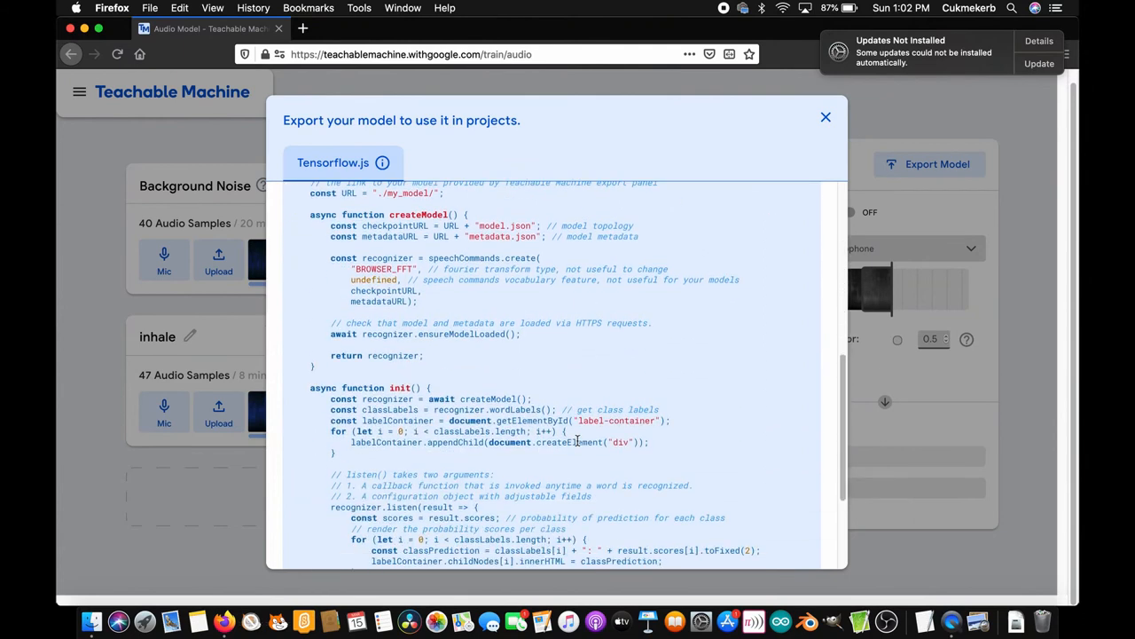
{"action": "scroll", "scroll_direction": "up", "scroll_amount": 3}
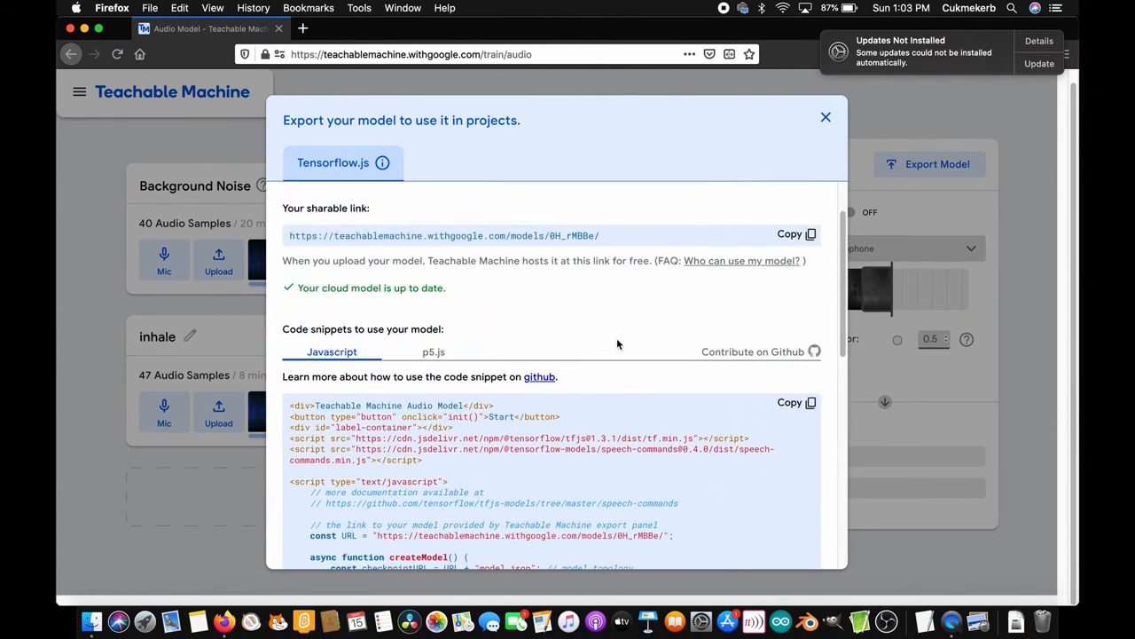
{"action": "scroll", "scroll_direction": "down", "scroll_amount": 3}
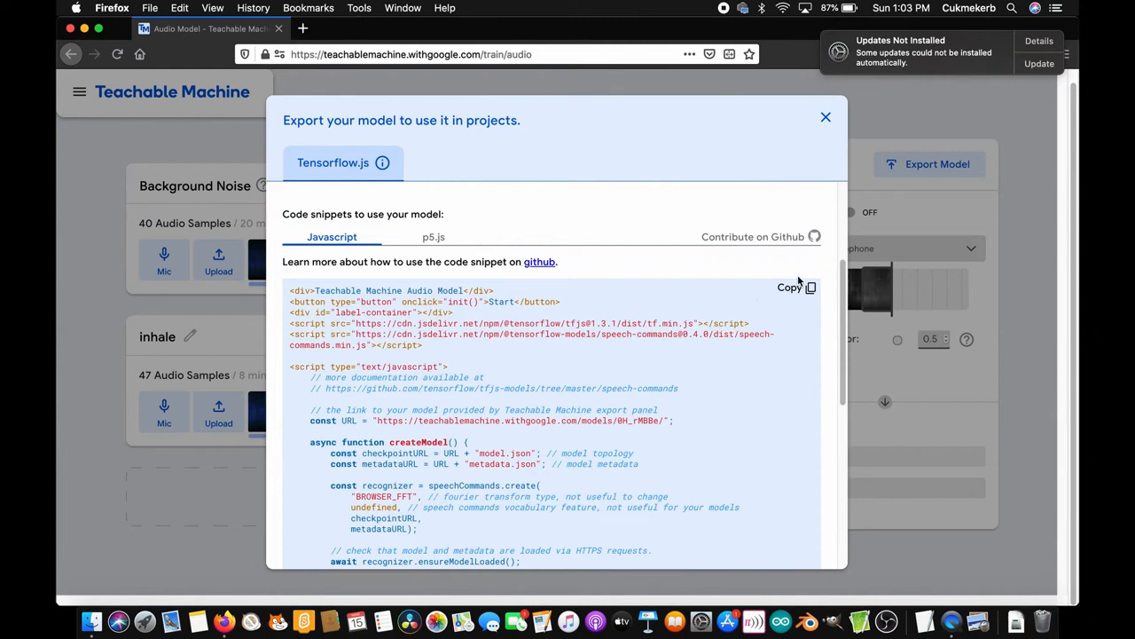
{"action": "left_click", "coordinate": [787, 287]}
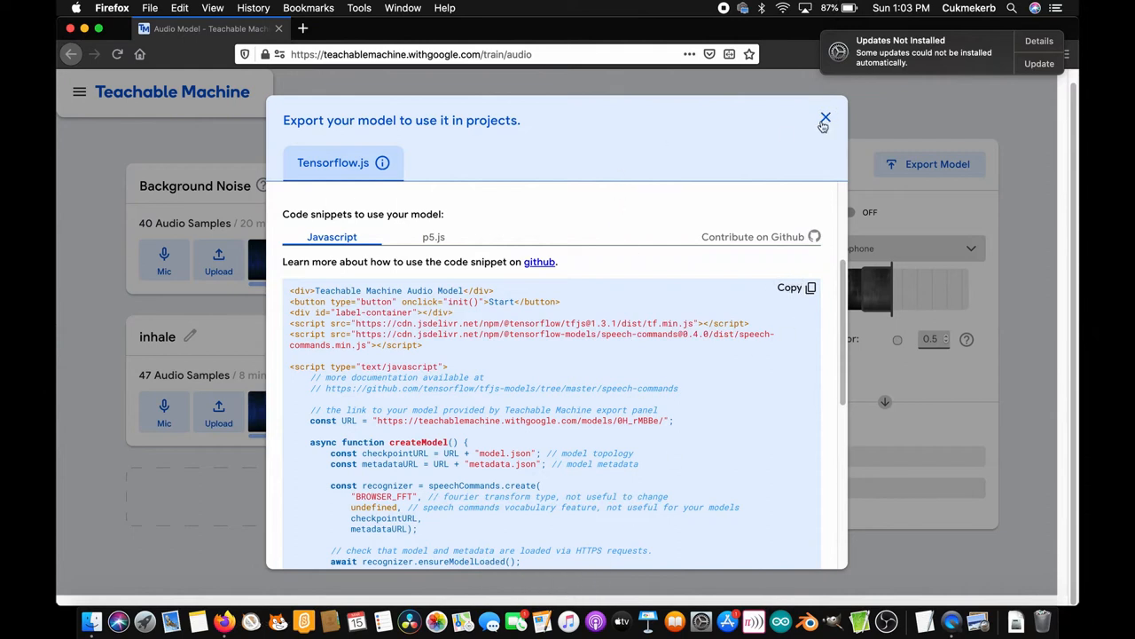
{"action": "left_click", "coordinate": [825, 117]}
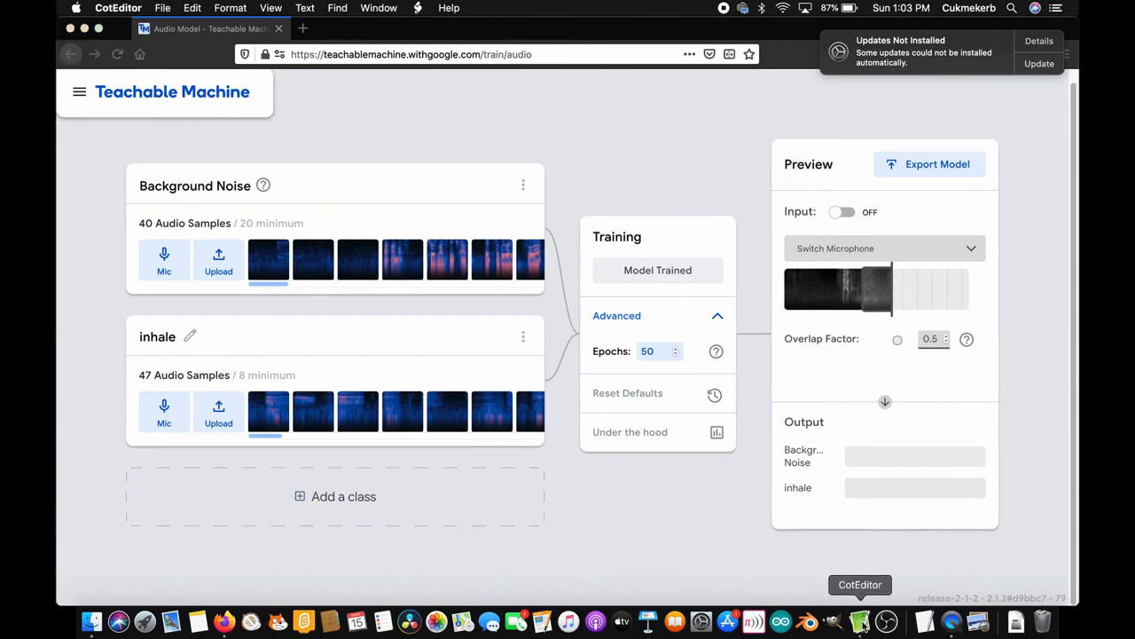
Step: Paste the snippet into a new CotEditor document and save it as breathing.html on the Desktop
{"action": "left_click", "coordinate": [859, 621]}
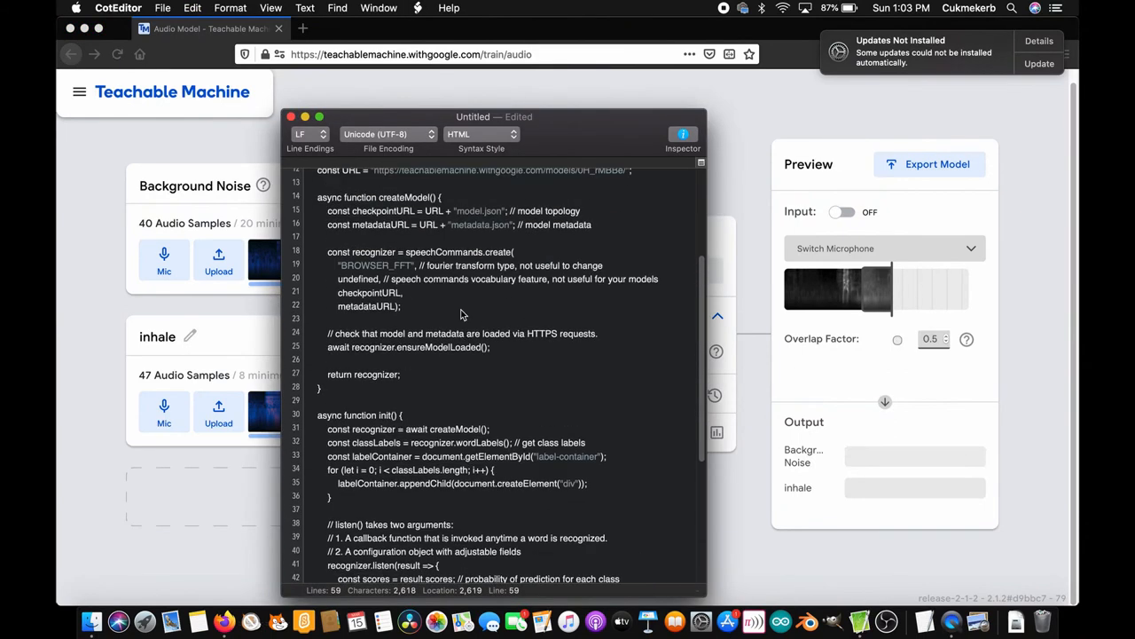
{"action": "scroll", "scroll_direction": "up", "scroll_amount": 3}
{"action": "type", "text": "breathing.html"}
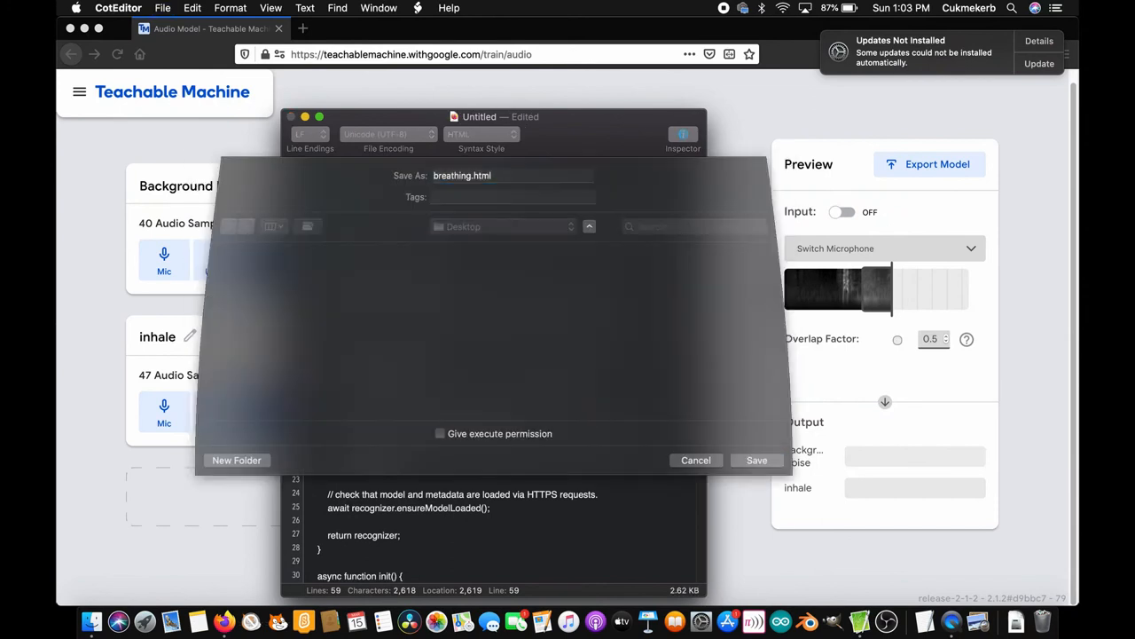
{"action": "left_click", "coordinate": [756, 459]}
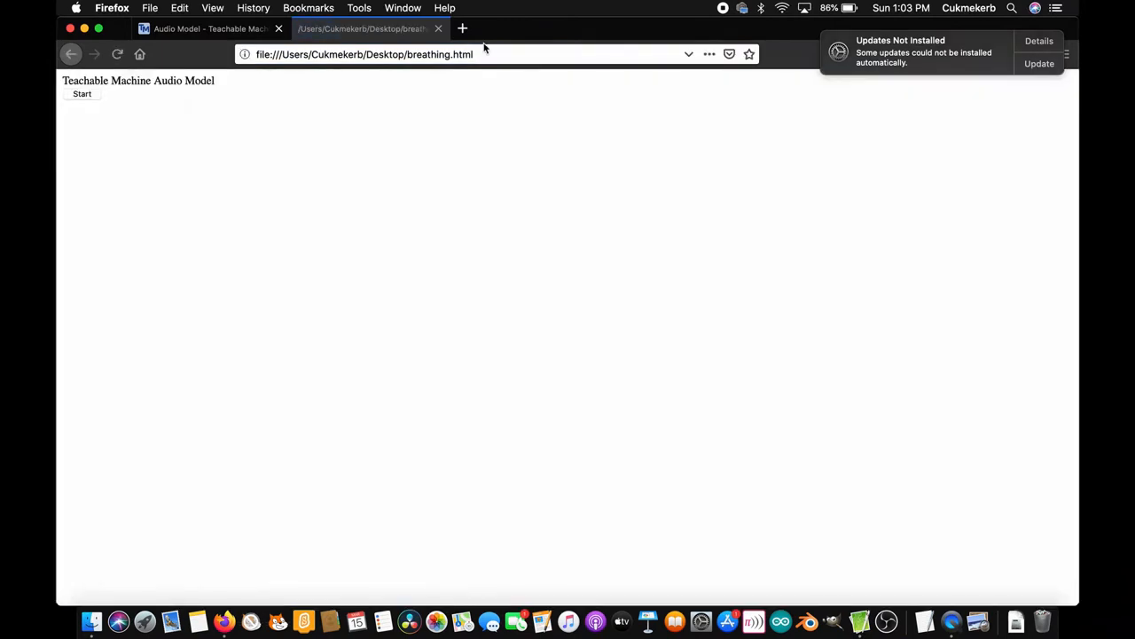
Step: Start the audio model on breathing.html and allow microphone access
{"action": "left_click", "coordinate": [82, 94]}
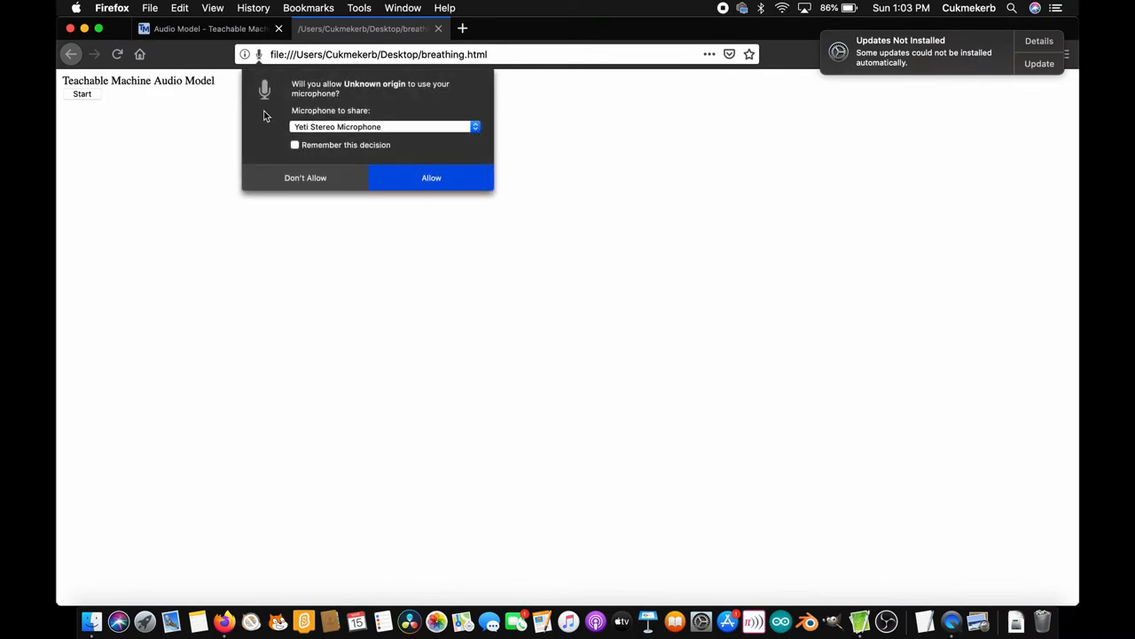
{"action": "left_click", "coordinate": [432, 177]}
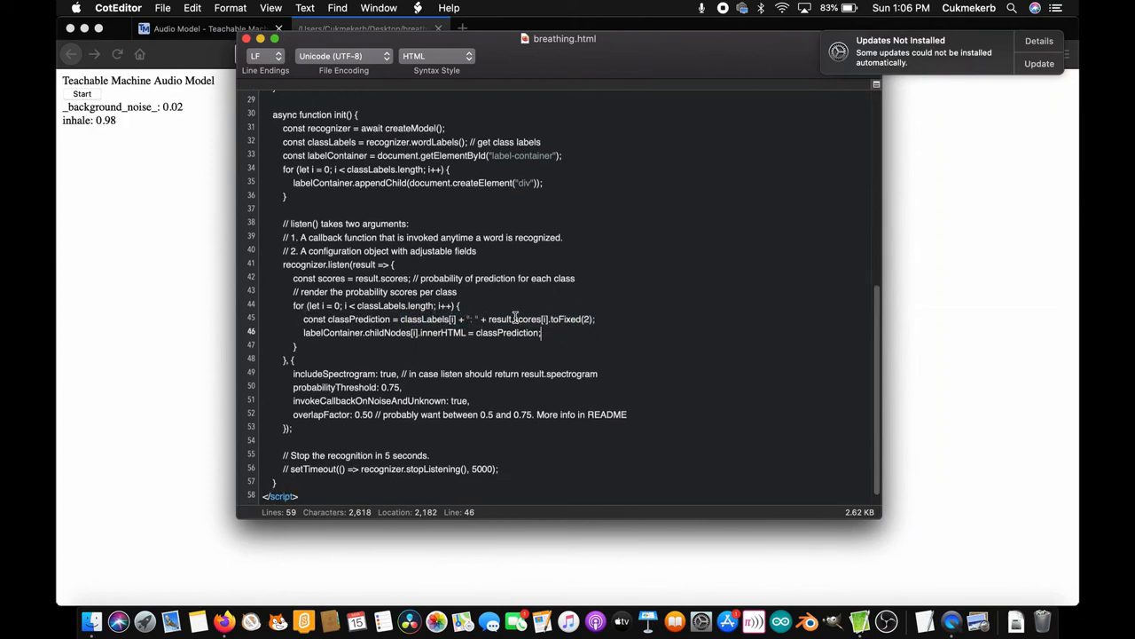
Step: Begin the condition: if(result.scores[i].toFixed(2) >= 0.95 after the classPrediction line
{"action": "double_click", "coordinate": [515, 319]}
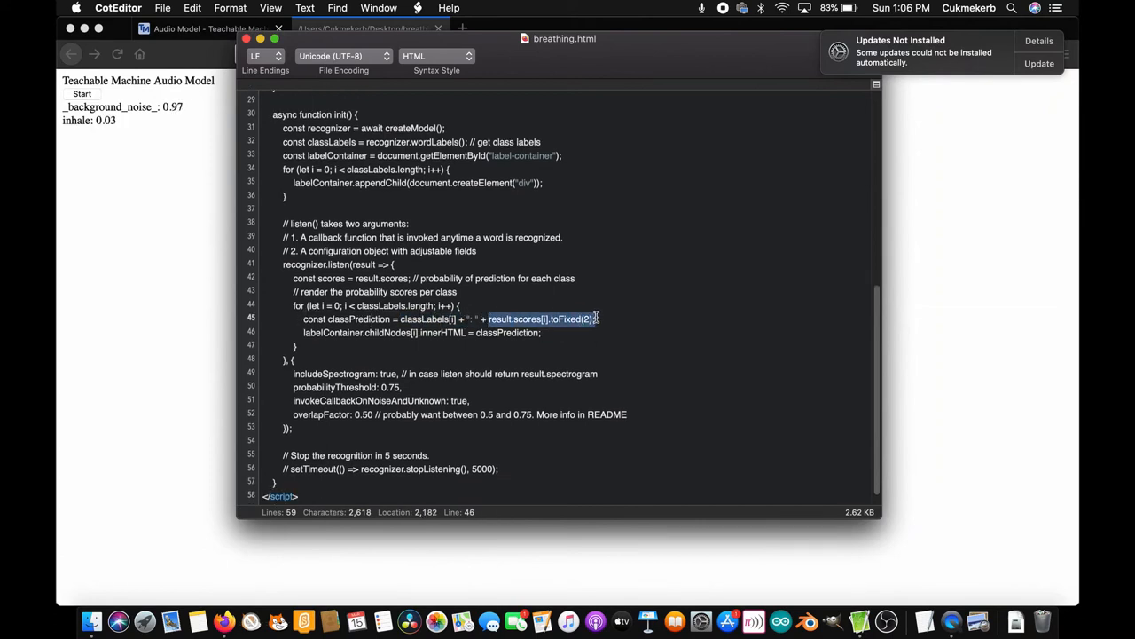
{"action": "left_click", "coordinate": [543, 333]}
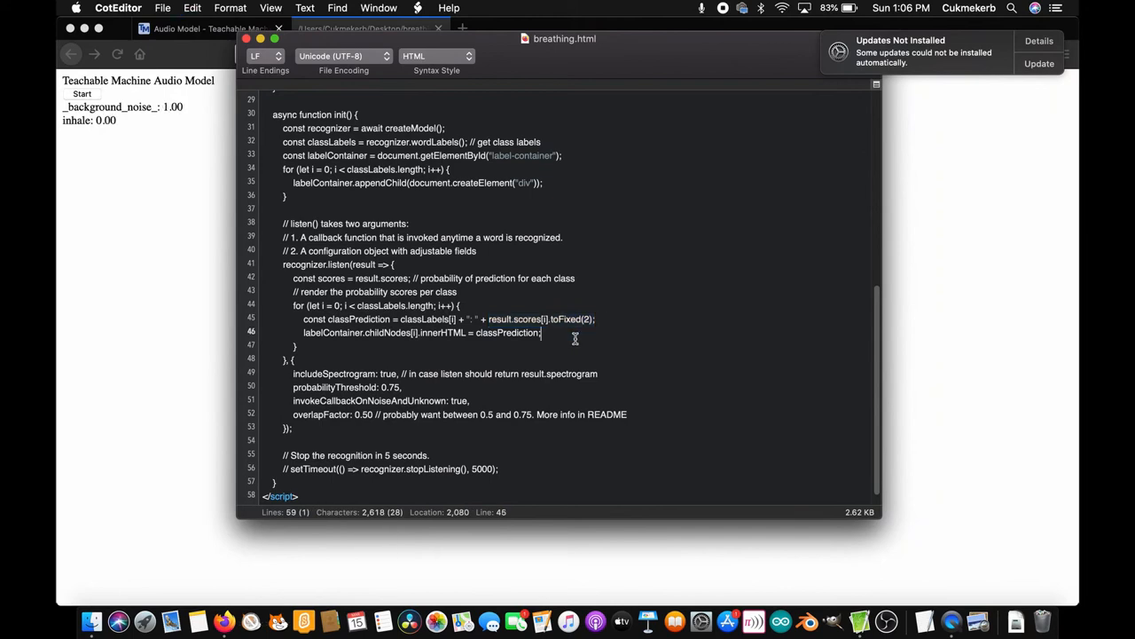
{"action": "type", "text": "if("}
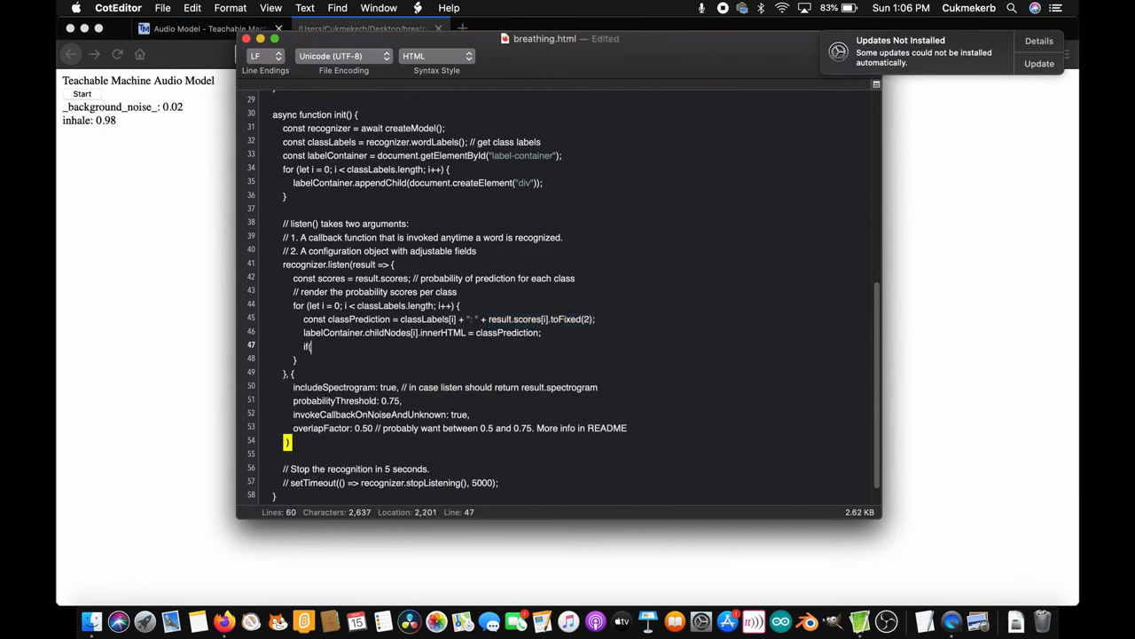
{"action": "type", "text": "result.scores[i].toFixed(2);"}
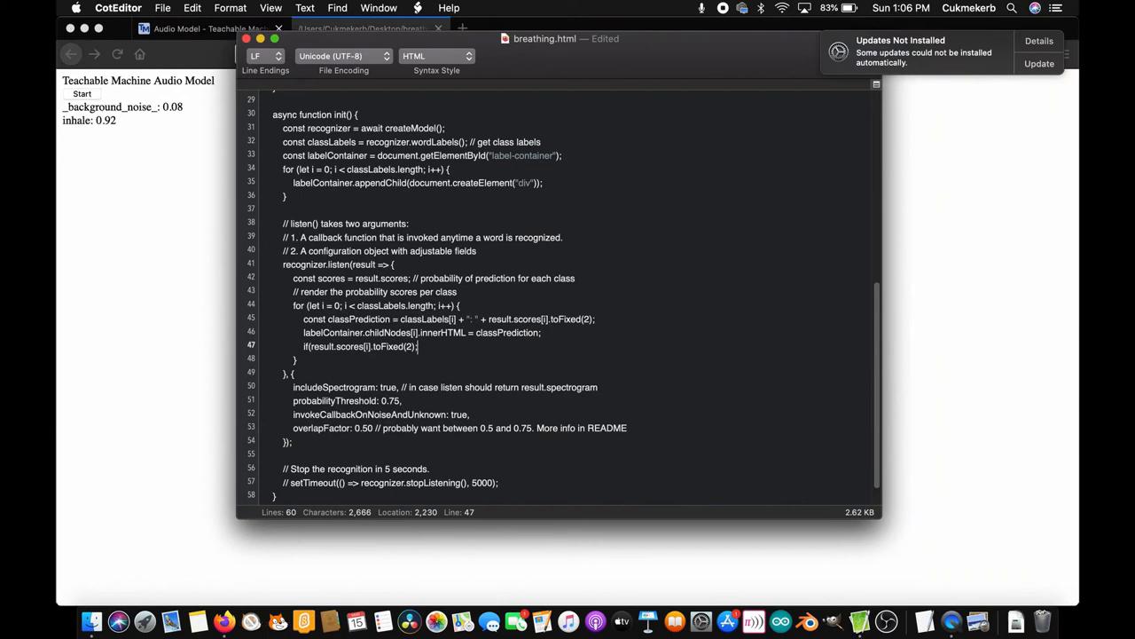
{"action": "type", "text": ">"}
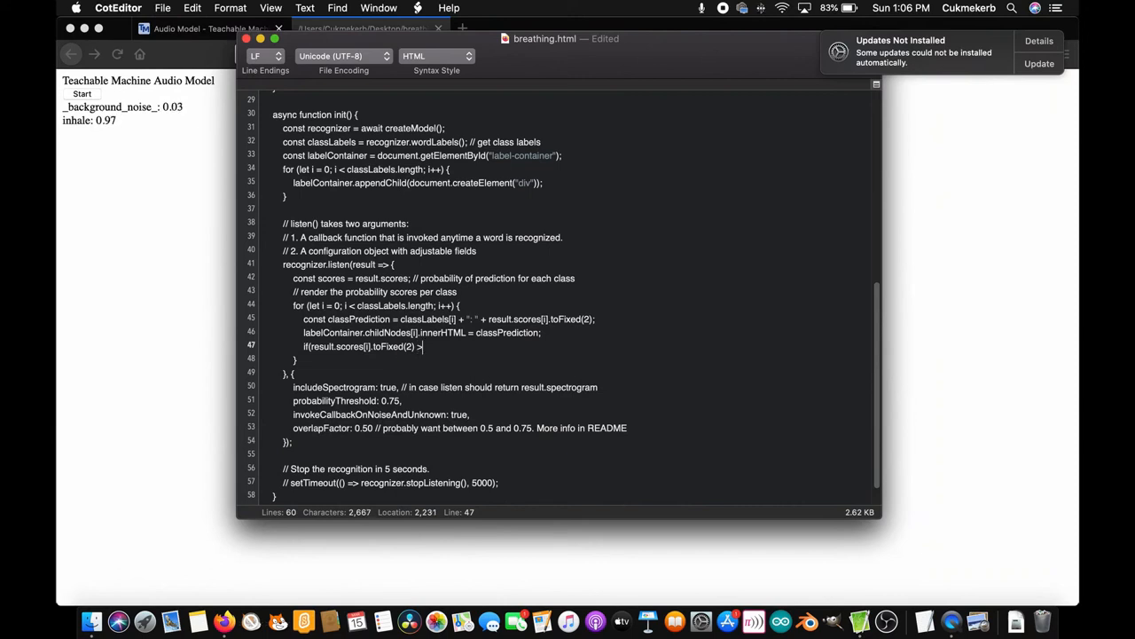
{"action": "type", "text": "= 9"}
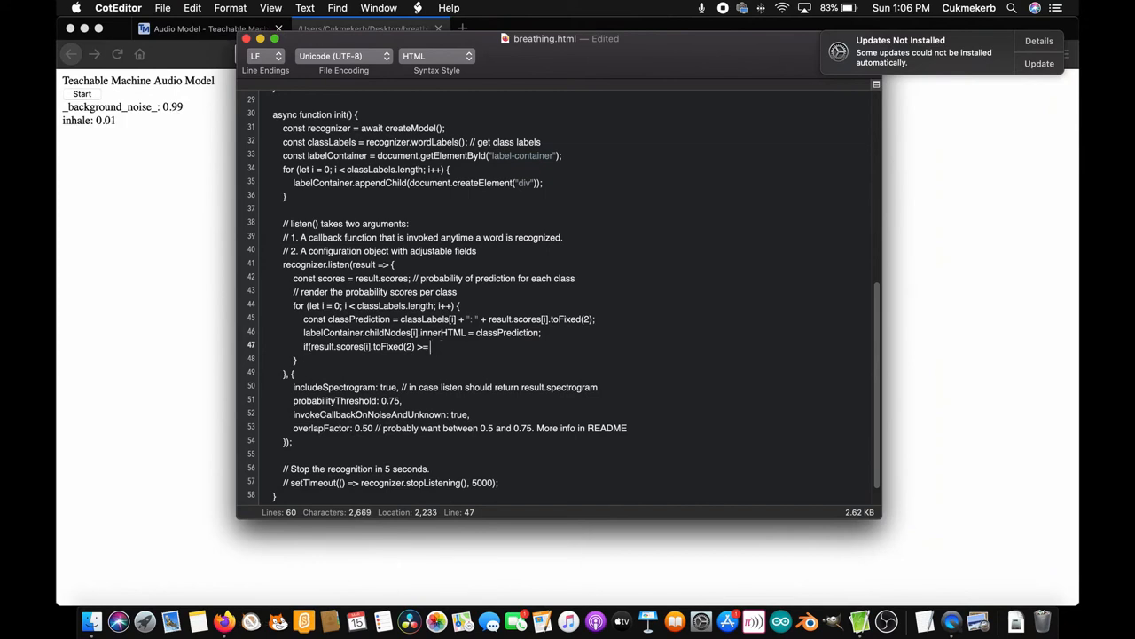
{"action": "type", "text": "0.95 &&"}
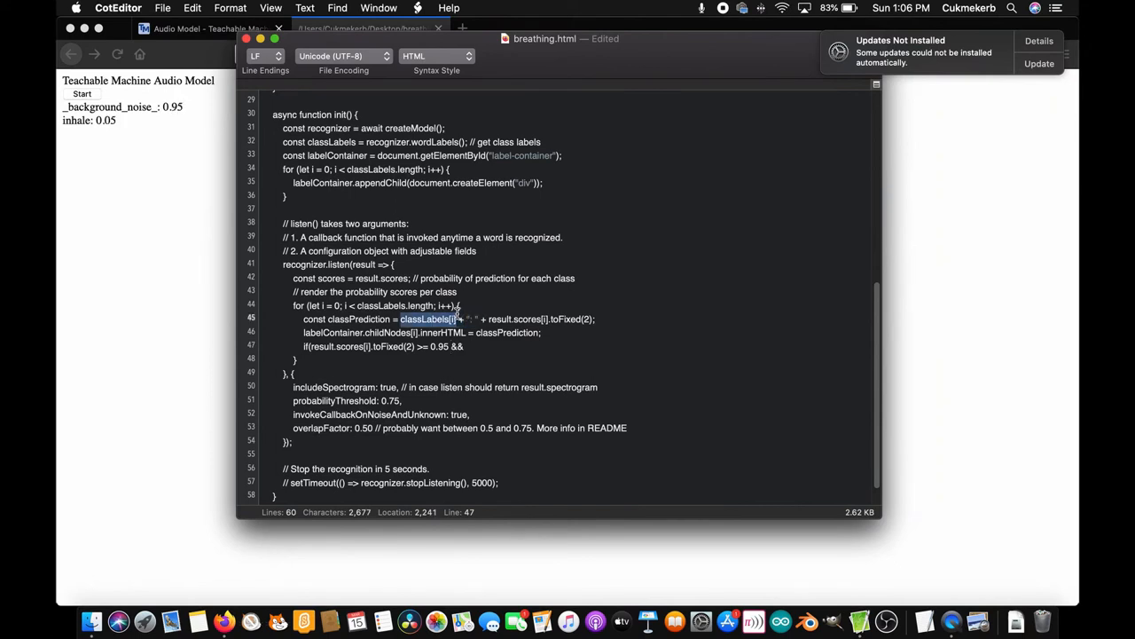
Step: Complete it with && classLabels[i] == "inhale"){ alert("inhale detected!") }
{"action": "left_click", "coordinate": [476, 346]}
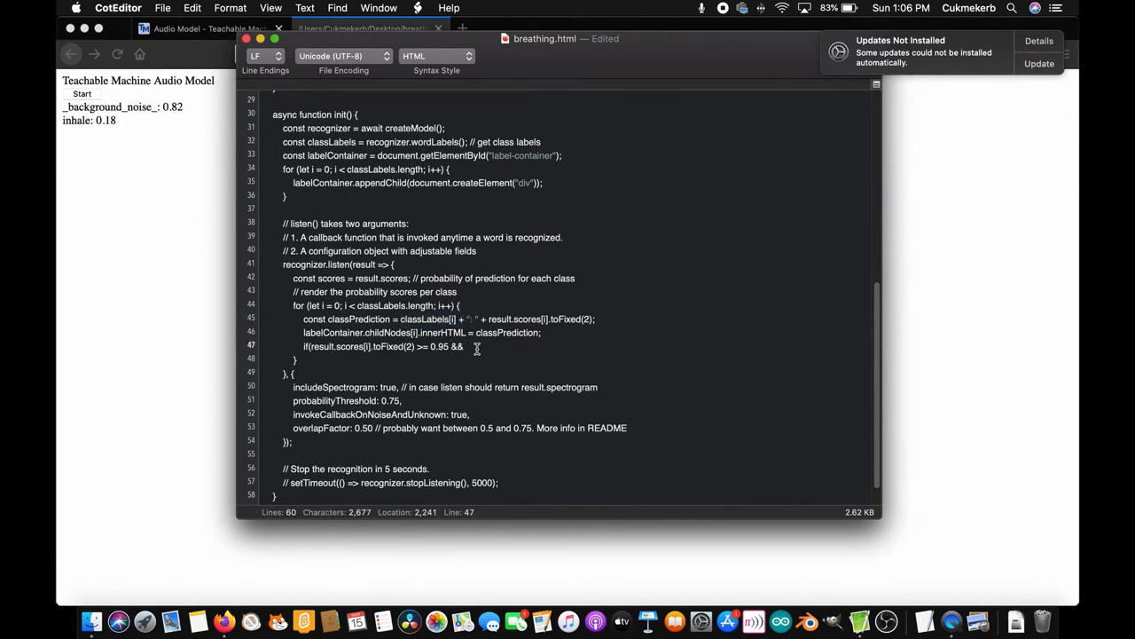
{"action": "type", "text": "classLabels[i] =="}
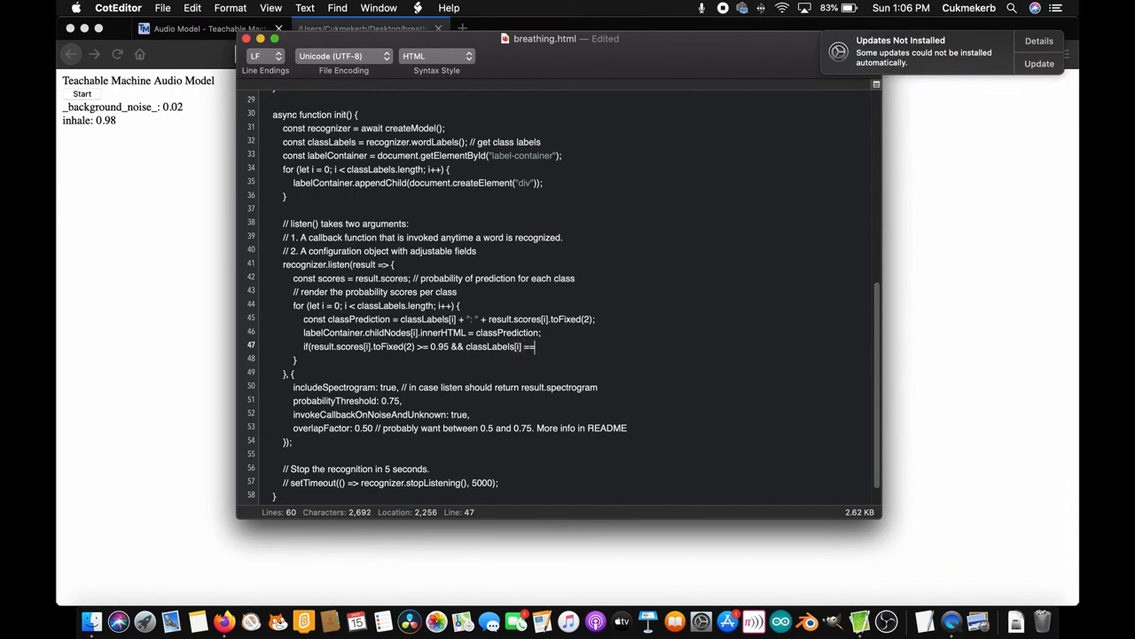
{"action": "type", "text": "\""}
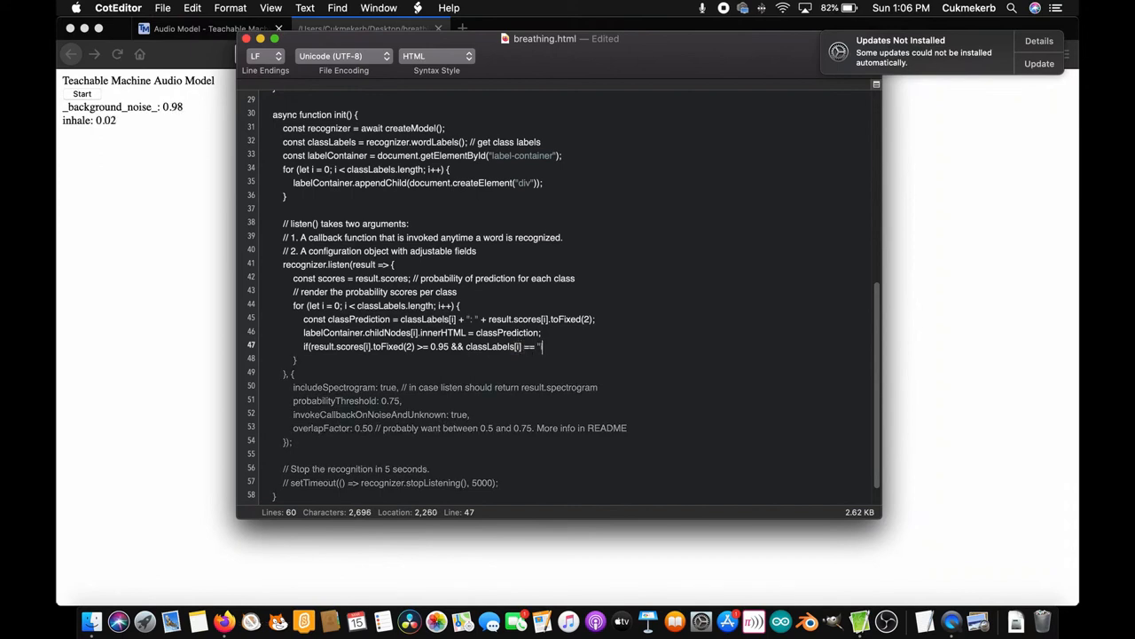
{"action": "type", "text": "inhale"}
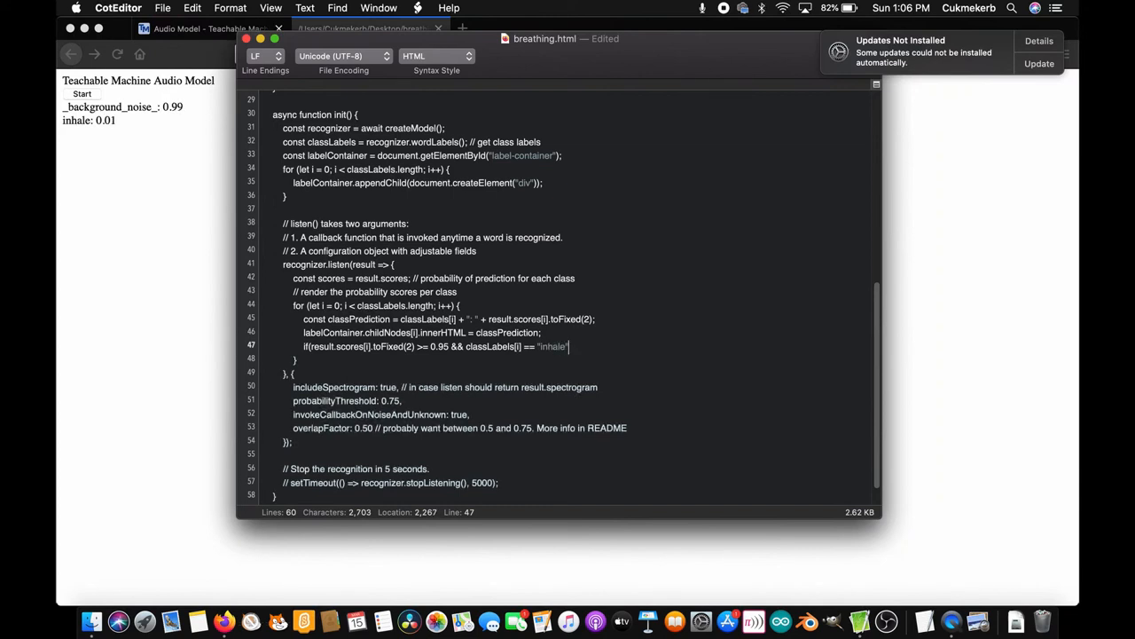
{"action": "type", "text": "){"}
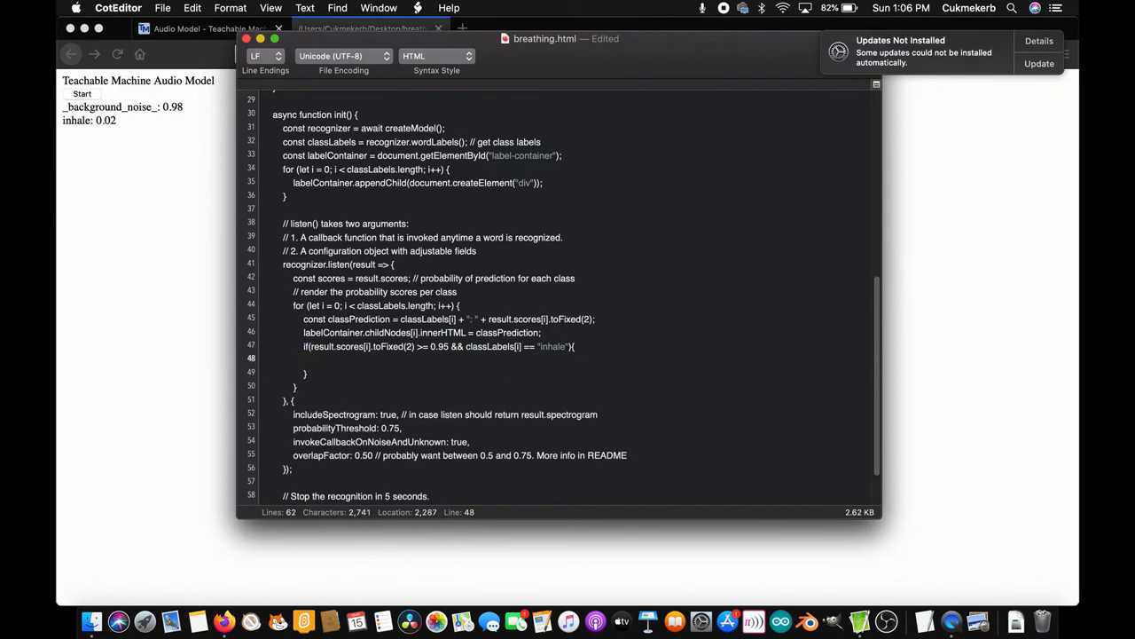
{"action": "type", "text": "alert(\"inhale dete"}
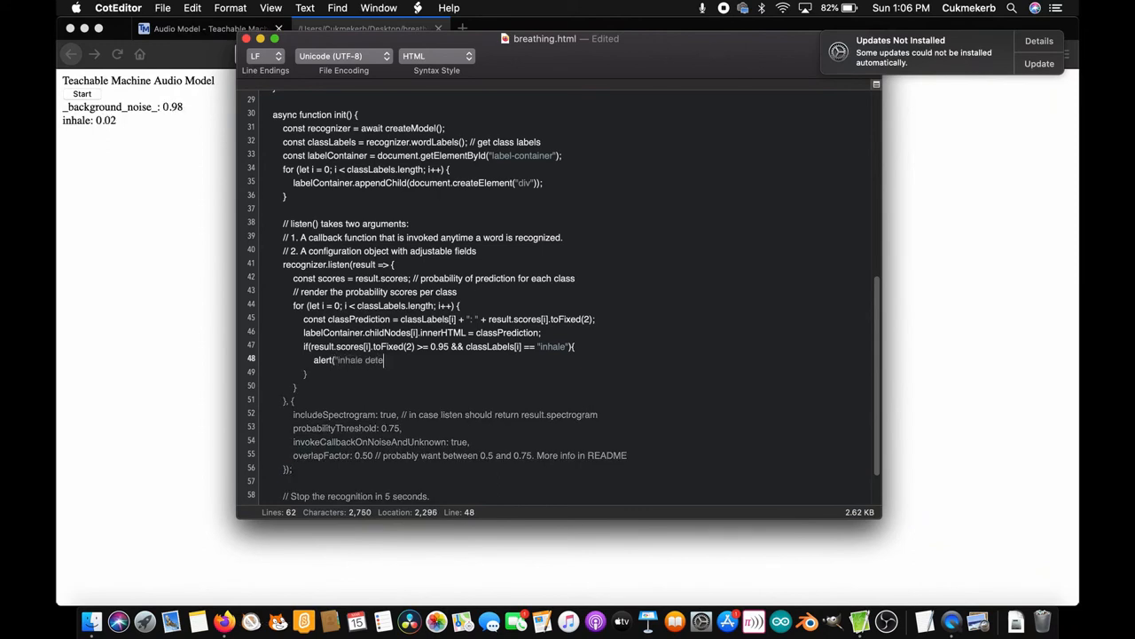
{"action": "type", "text": "cted"}
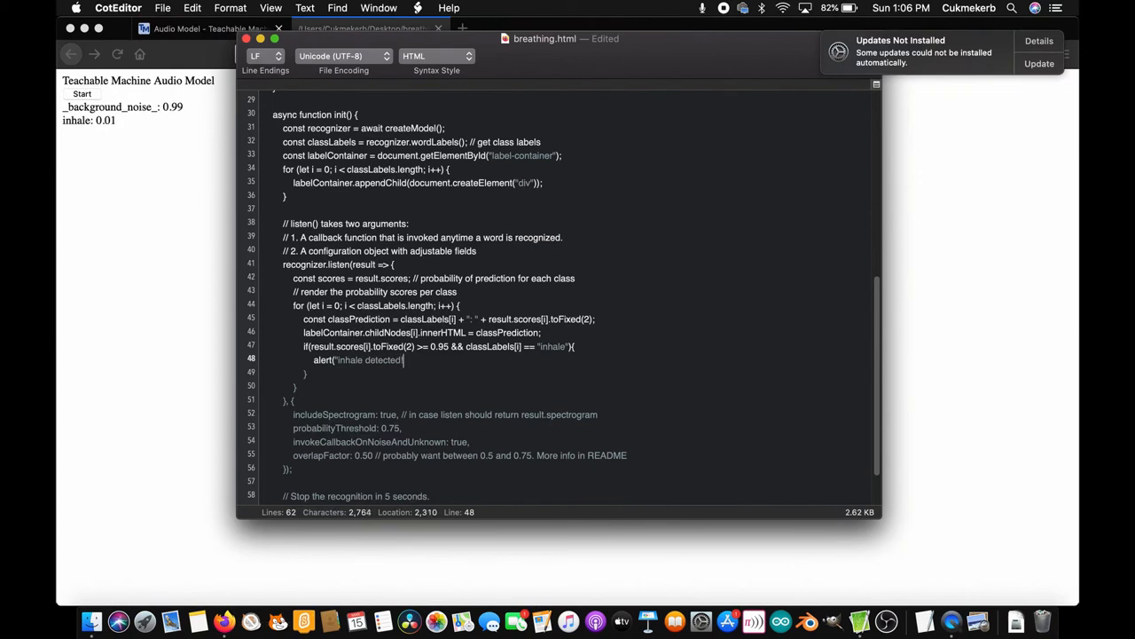
{"action": "type", "text": "!\")"}
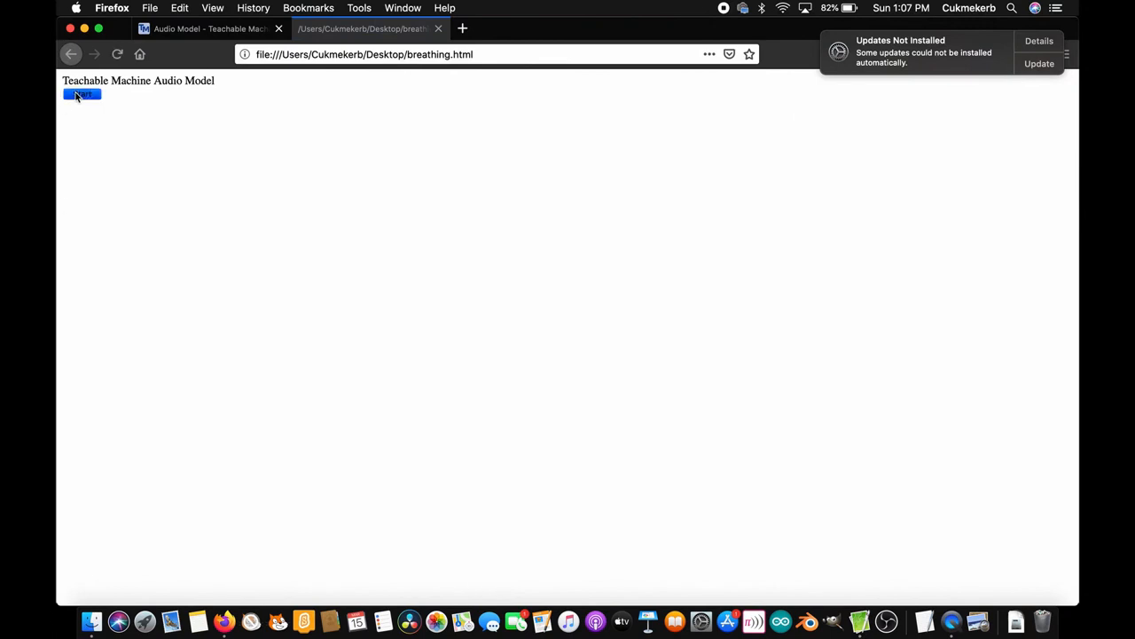
Step: Start listening, dismiss the 'inhale detected!' alert after inhaling, then start listening again
{"action": "left_click", "coordinate": [82, 94]}
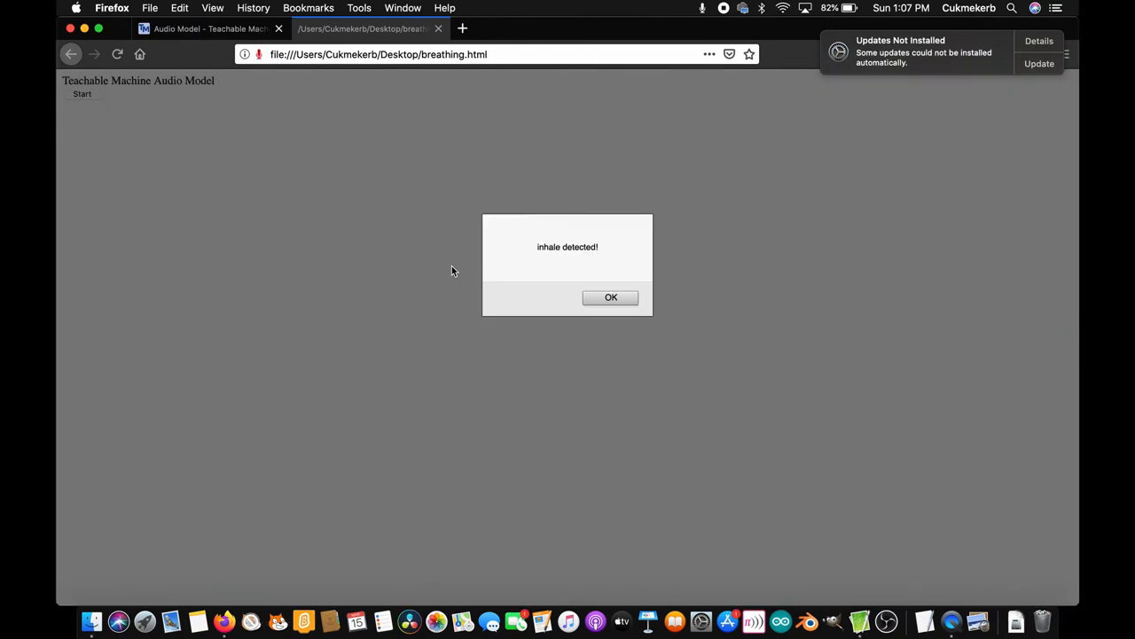
{"action": "left_click", "coordinate": [610, 298]}
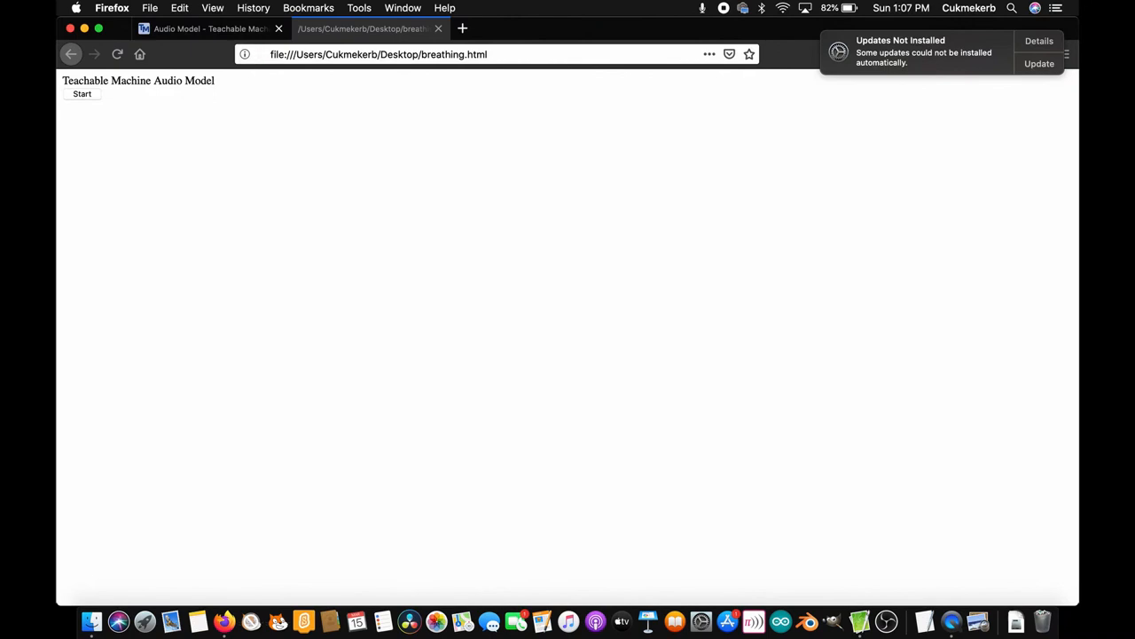
{"action": "left_click", "coordinate": [82, 94]}
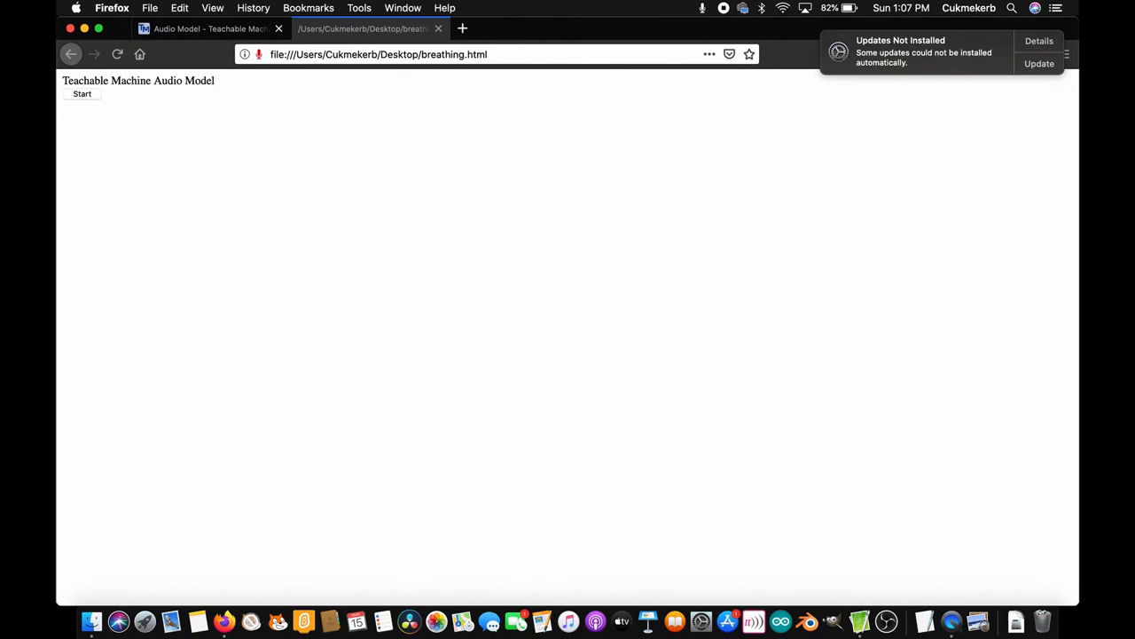